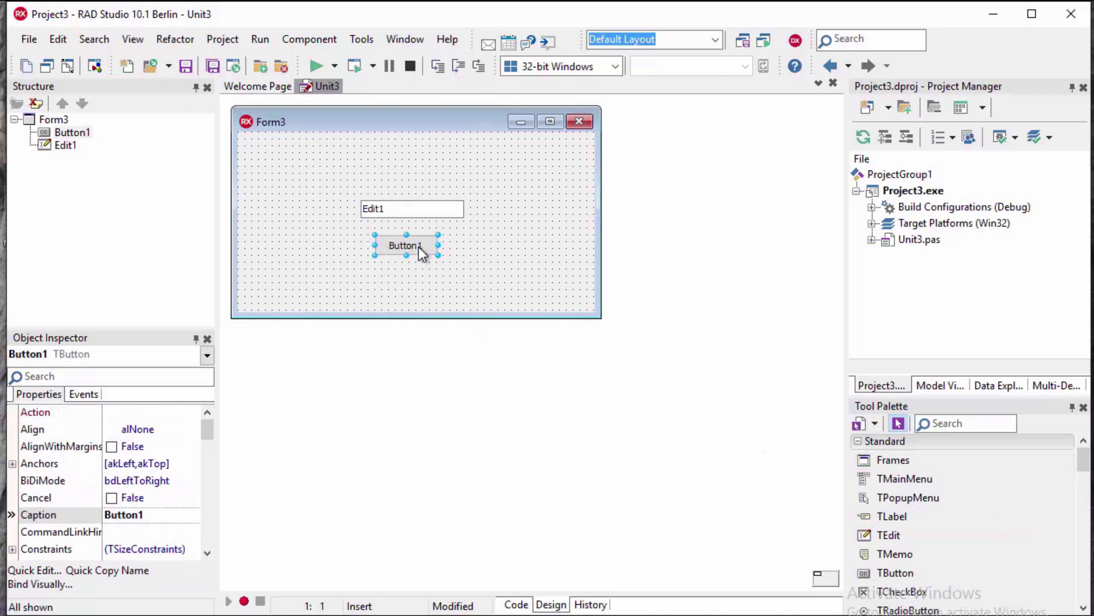
- Open Button1's OnClick handler setting Edit1 to 'Hello UWP' and activate the Application Store configuration
{"action": "double_click", "coordinate": [407, 246]}
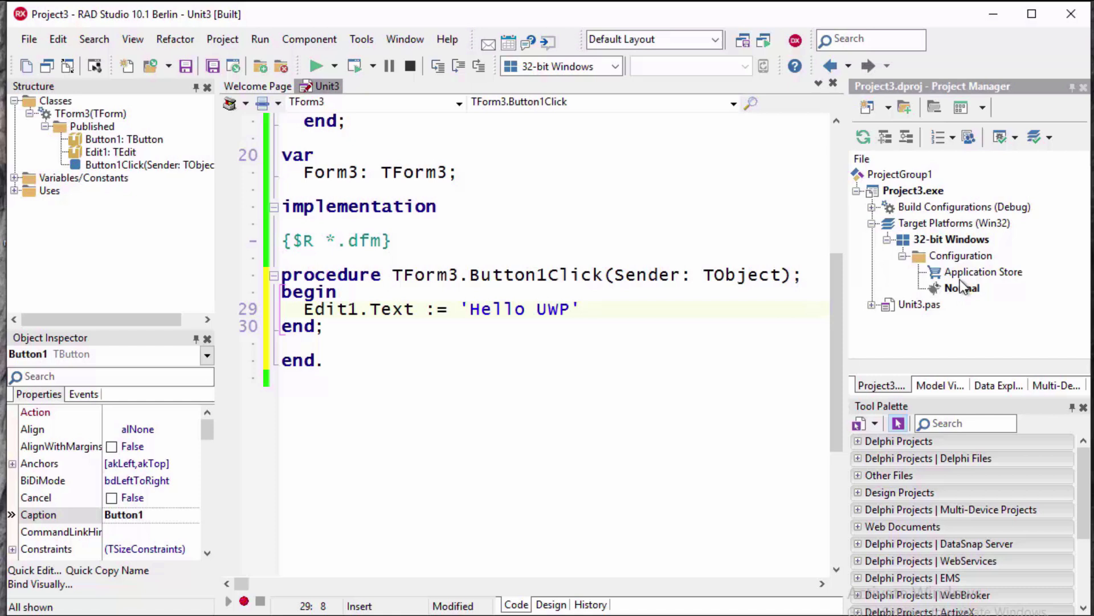
{"action": "left_click", "coordinate": [985, 271]}
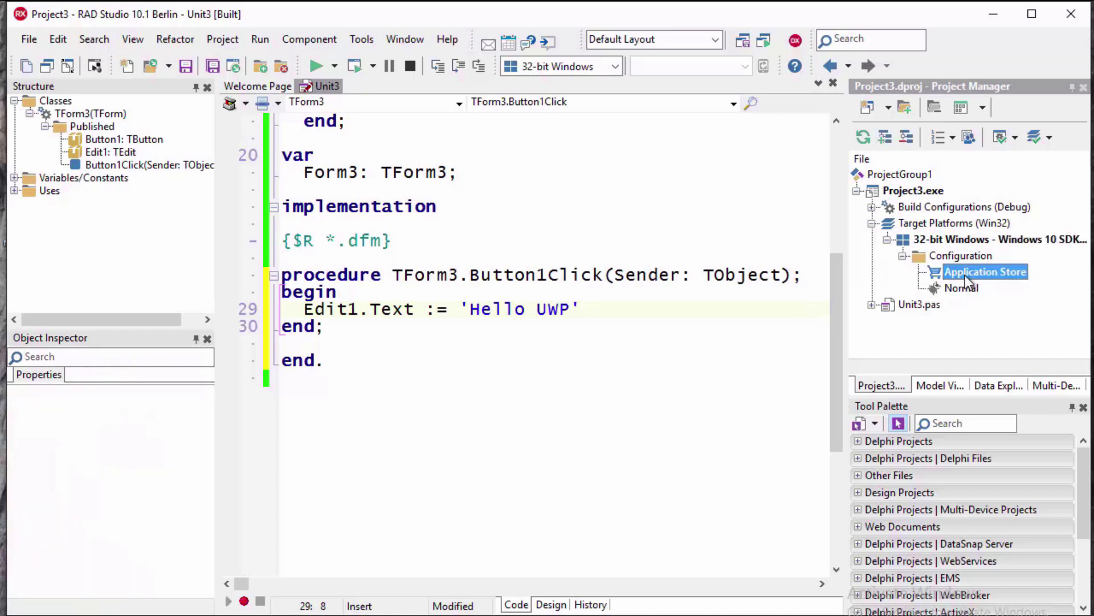
{"action": "mouse_move", "coordinate": [980, 282]}
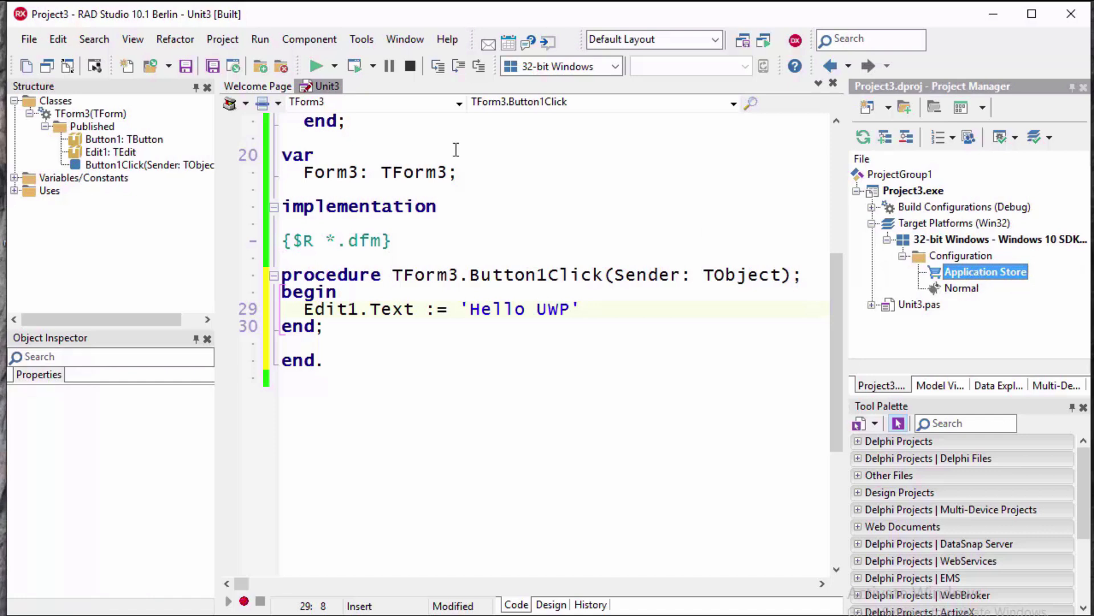
- Check the provisioning certificate file and password in Tools > Options and confirm with OK
{"action": "left_click", "coordinate": [361, 39]}
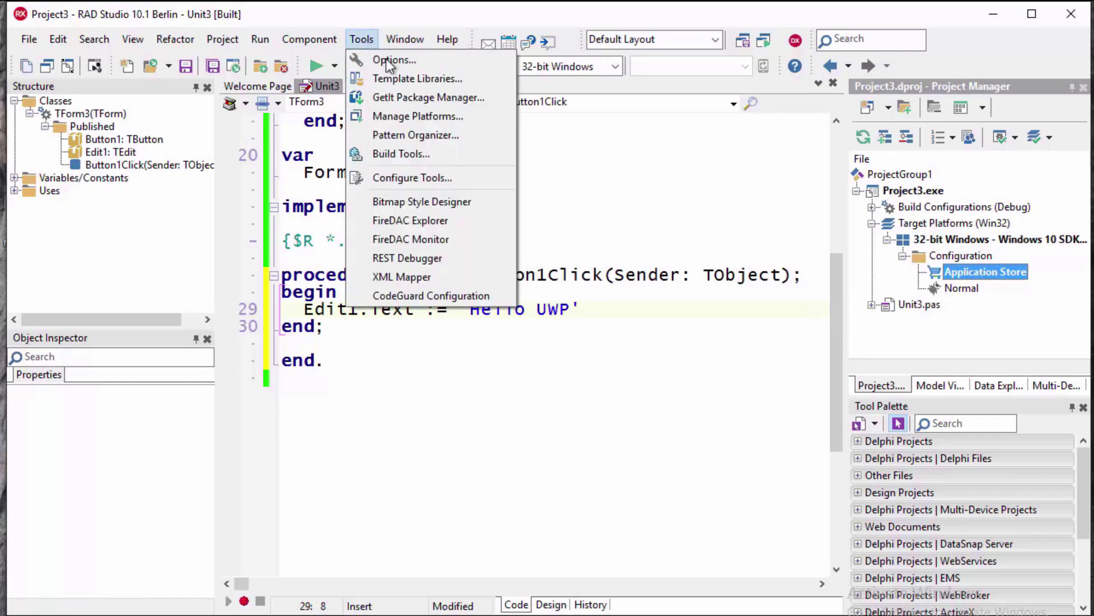
{"action": "left_click", "coordinate": [394, 59]}
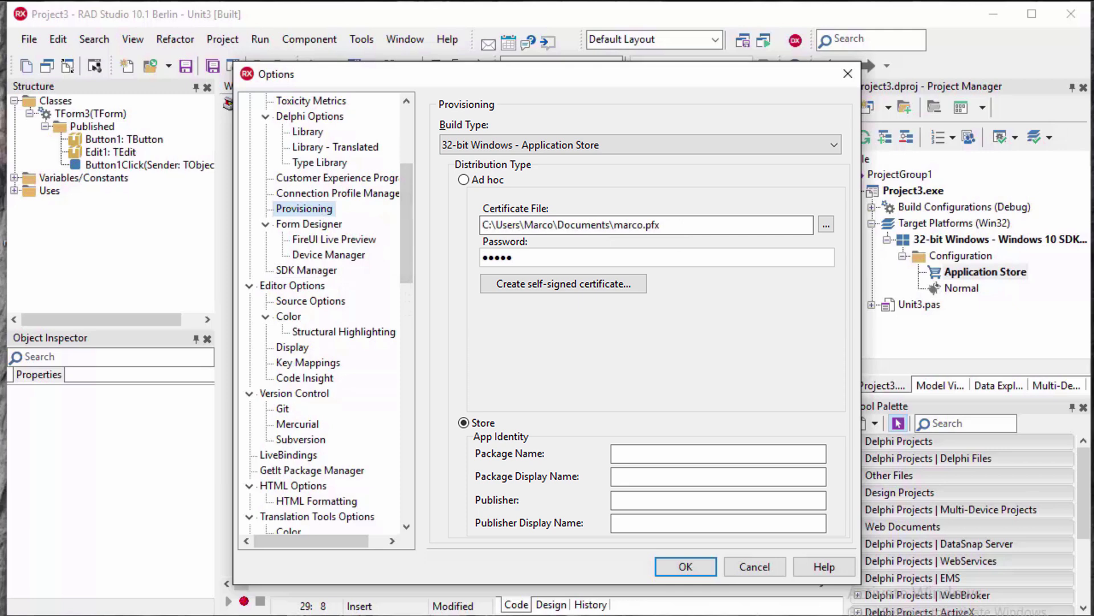
{"action": "left_click", "coordinate": [684, 566]}
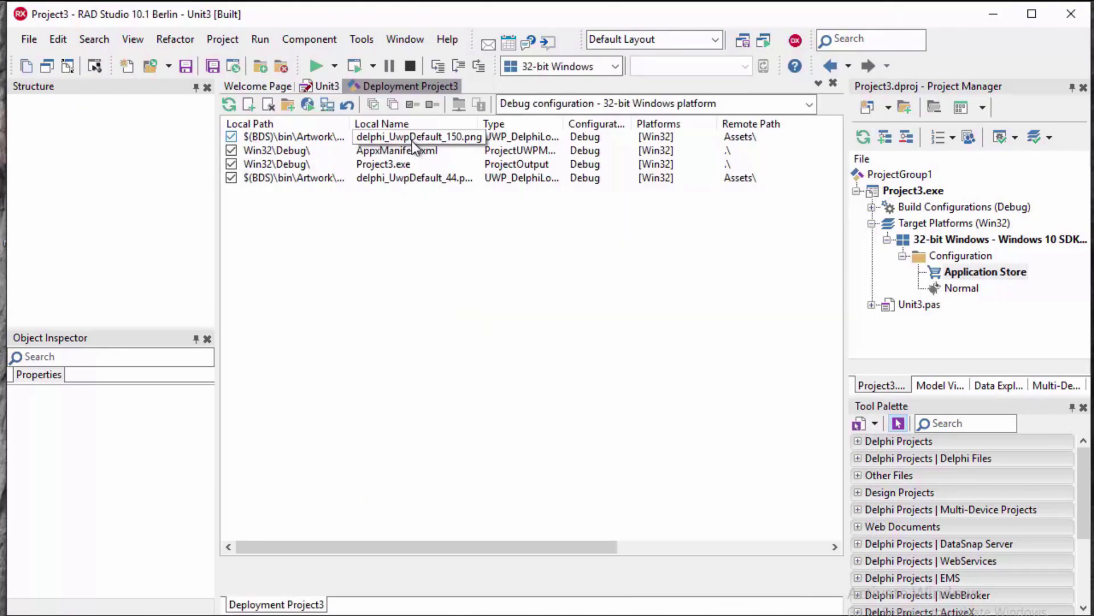
- Review Project3's Application page icon and UWP 150x150 and 44x44 logo settings
{"action": "left_click", "coordinate": [222, 38]}
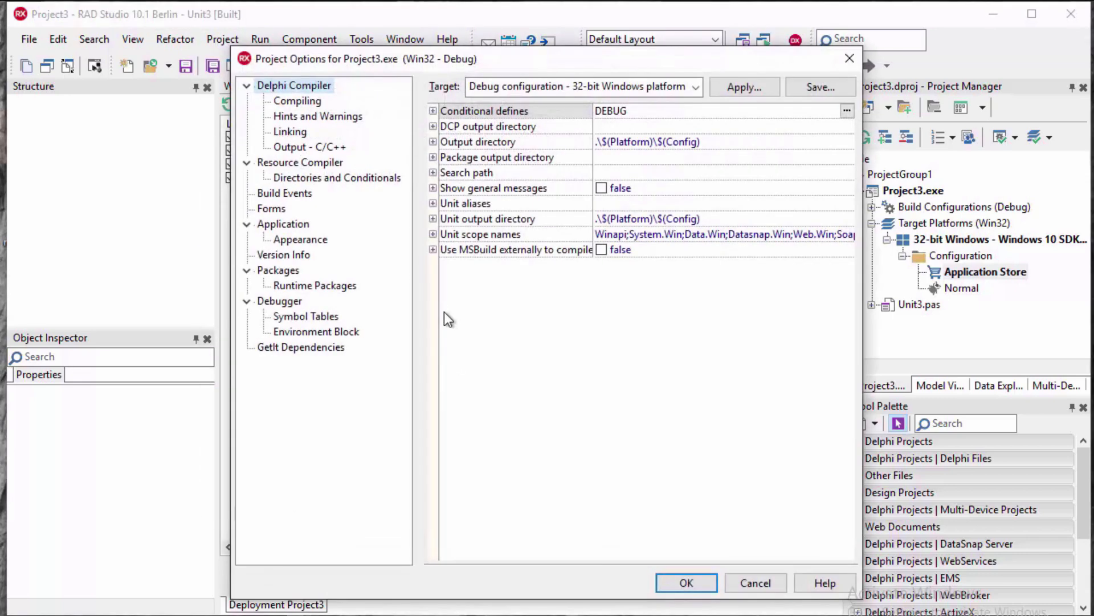
{"action": "left_click", "coordinate": [283, 223]}
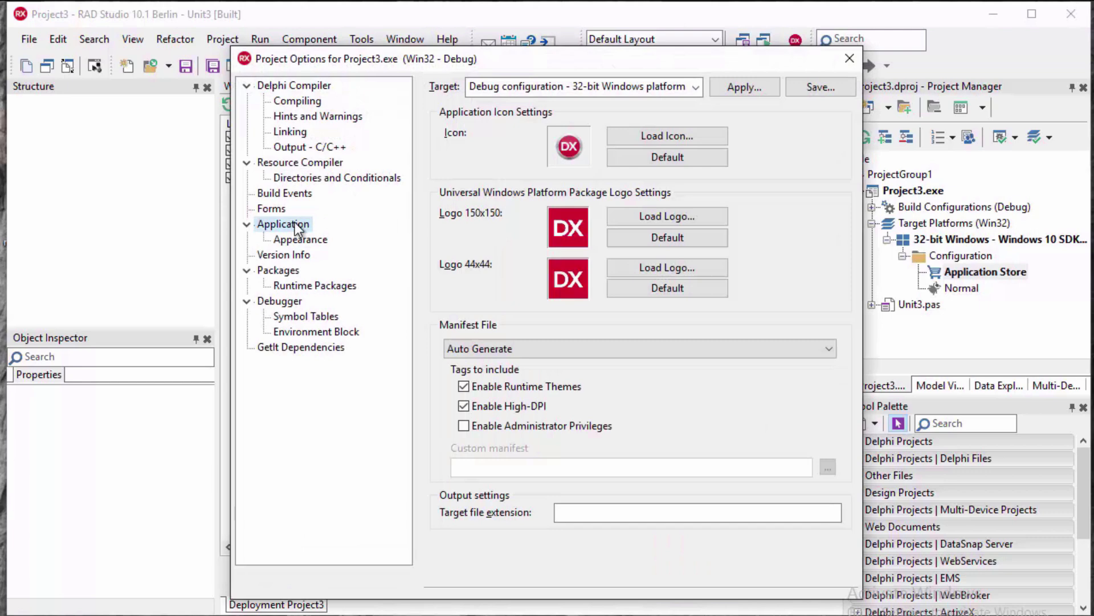
{"action": "left_click", "coordinate": [222, 39]}
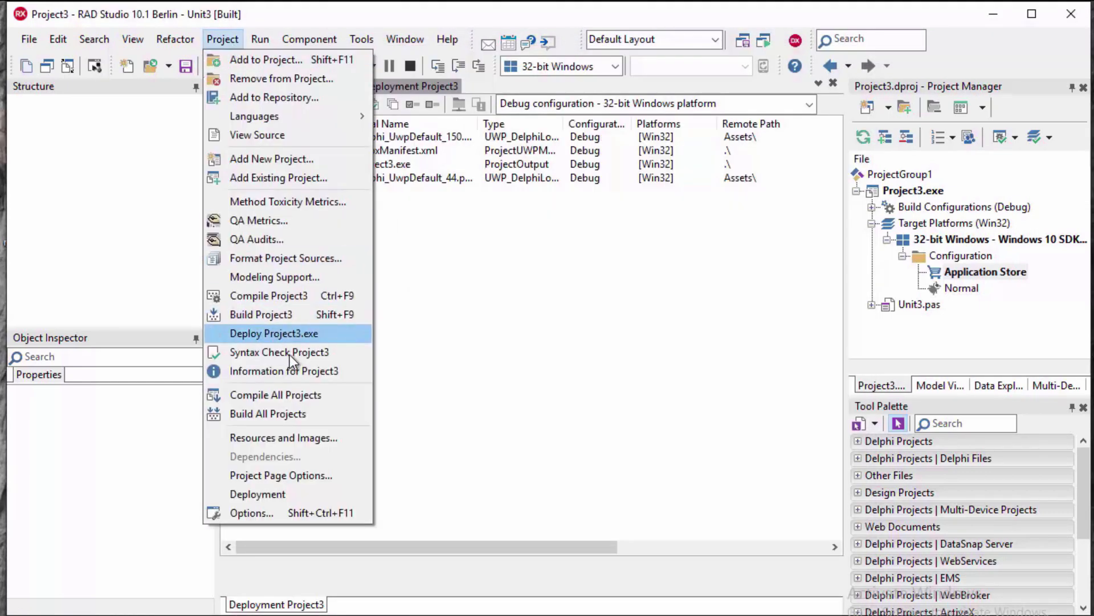
- Deploy Project3.exe and dismiss the finished Build report
{"action": "left_click", "coordinate": [273, 333]}
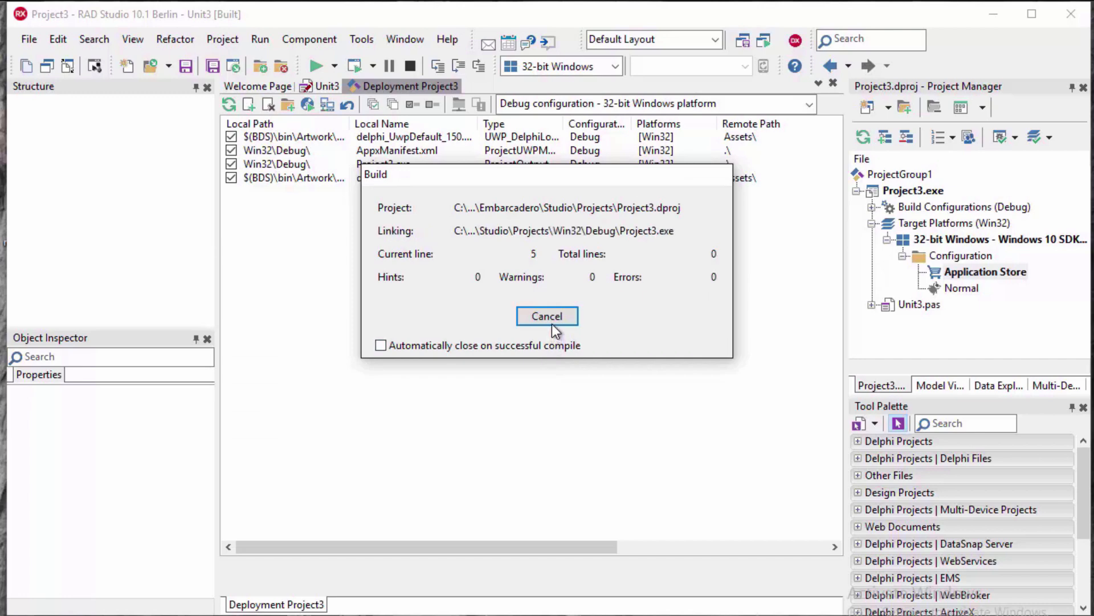
{"action": "left_click", "coordinate": [307, 103]}
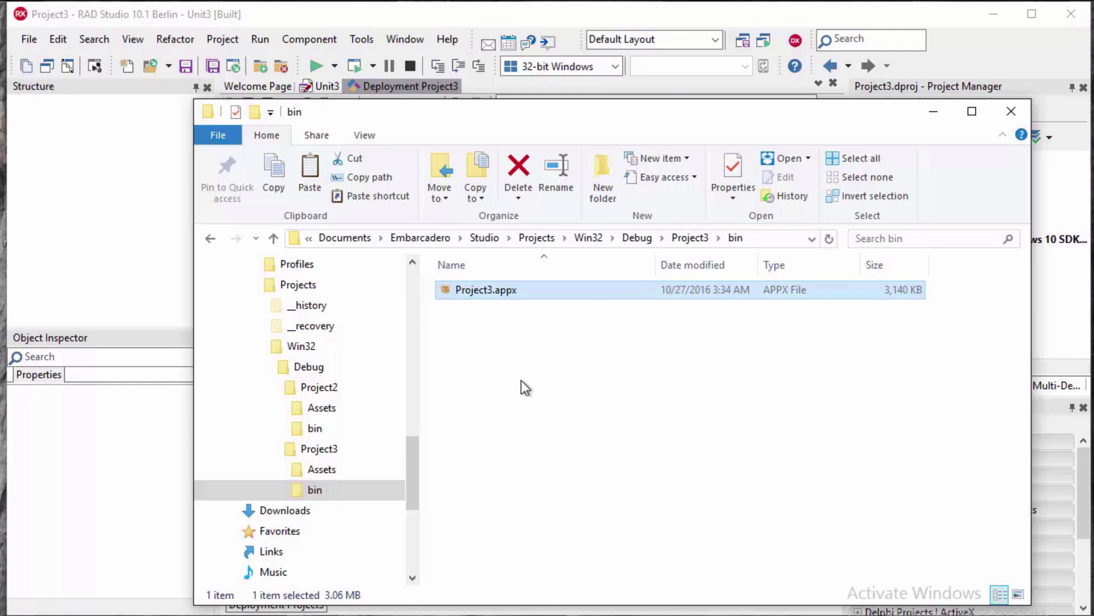
- Install Project3.appx through App Installer and launch the Form3 app
{"action": "double_click", "coordinate": [485, 290]}
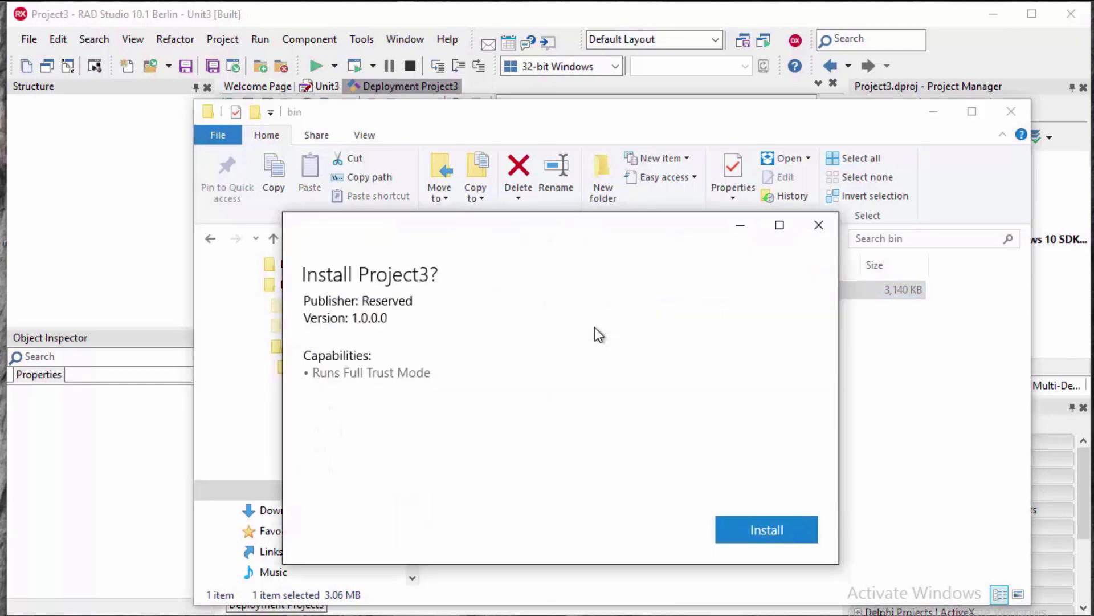
{"action": "left_click", "coordinate": [766, 529]}
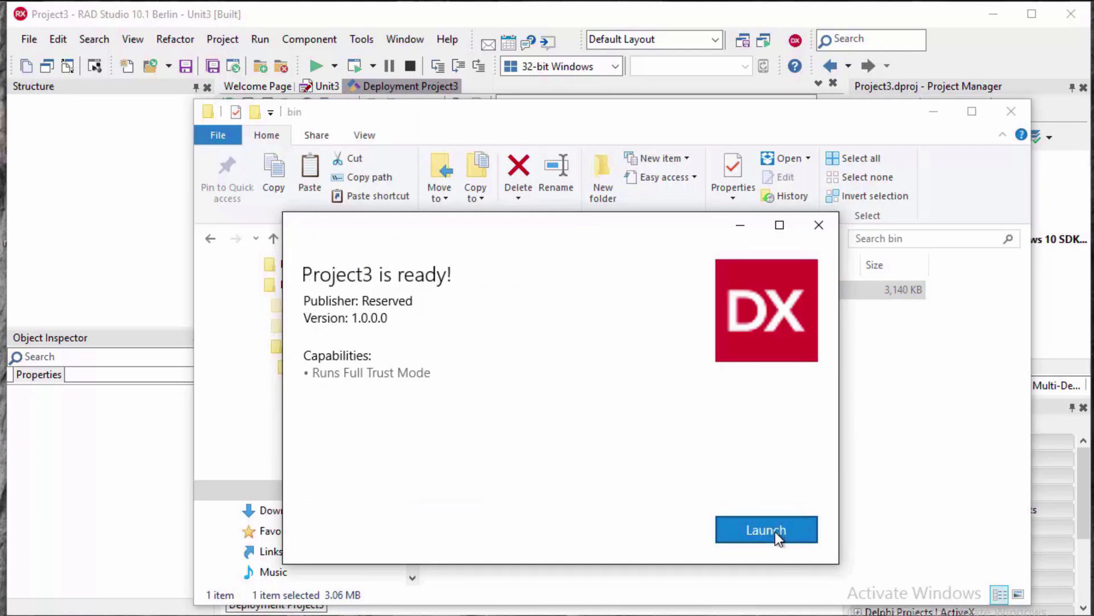
{"action": "left_click", "coordinate": [765, 529]}
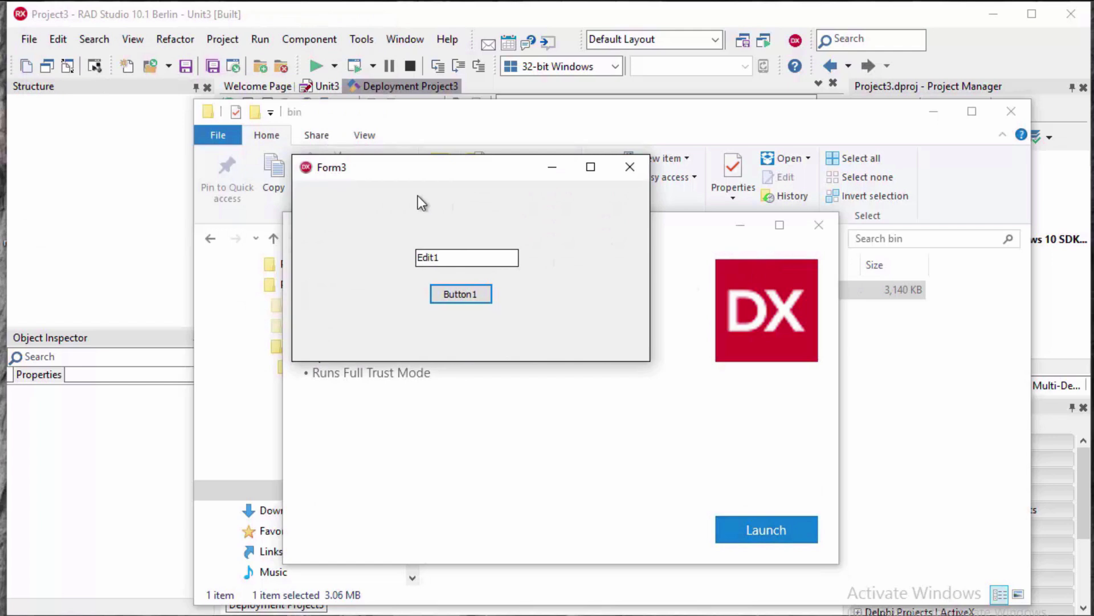
{"action": "left_click", "coordinate": [460, 293]}
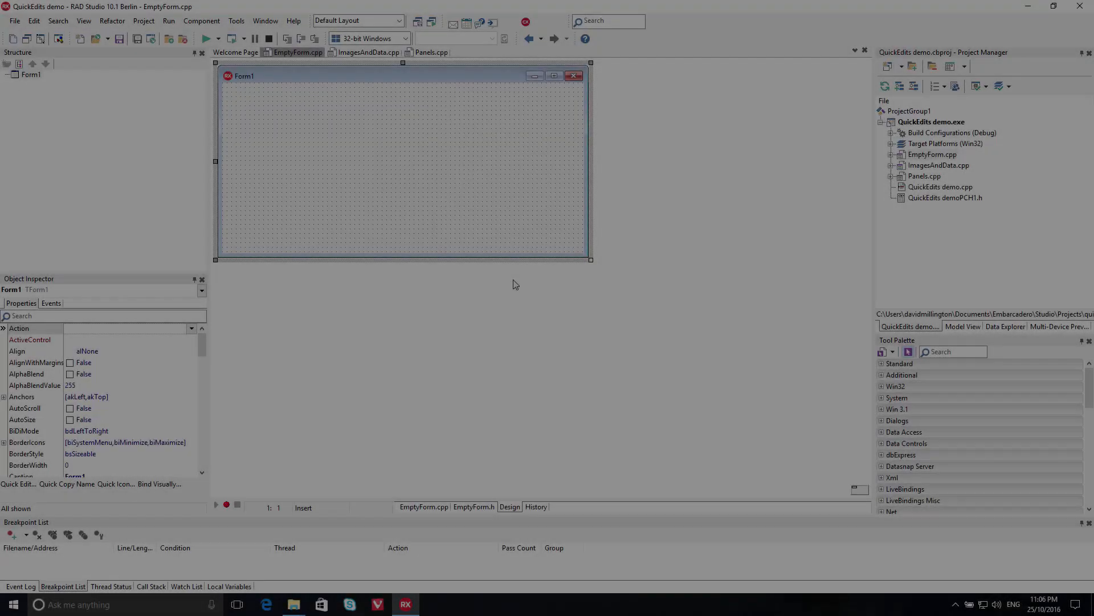
- Apply a Quick-Design tabbed dialog layout to EmptyForm from its right-click menu
{"action": "right_click", "coordinate": [391, 146]}
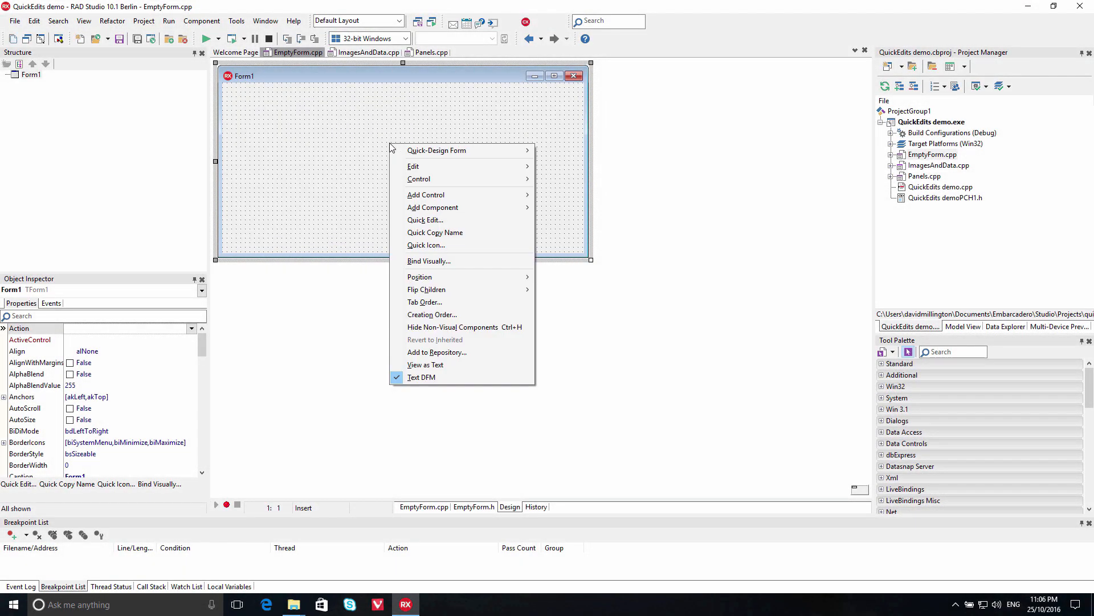
{"action": "mouse_move", "coordinate": [436, 150]}
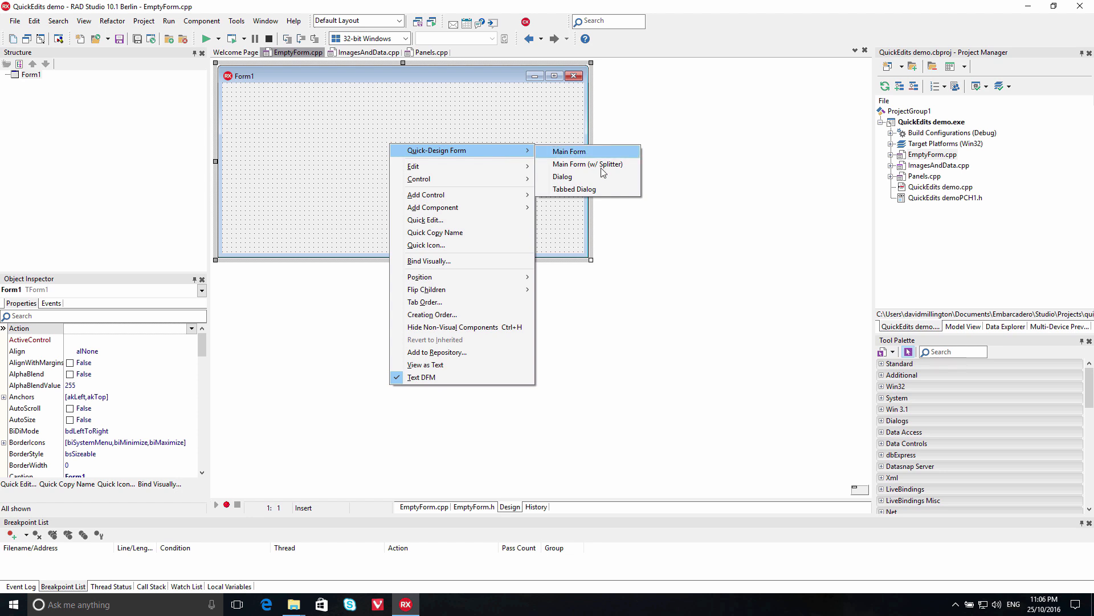
{"action": "mouse_move", "coordinate": [588, 164]}
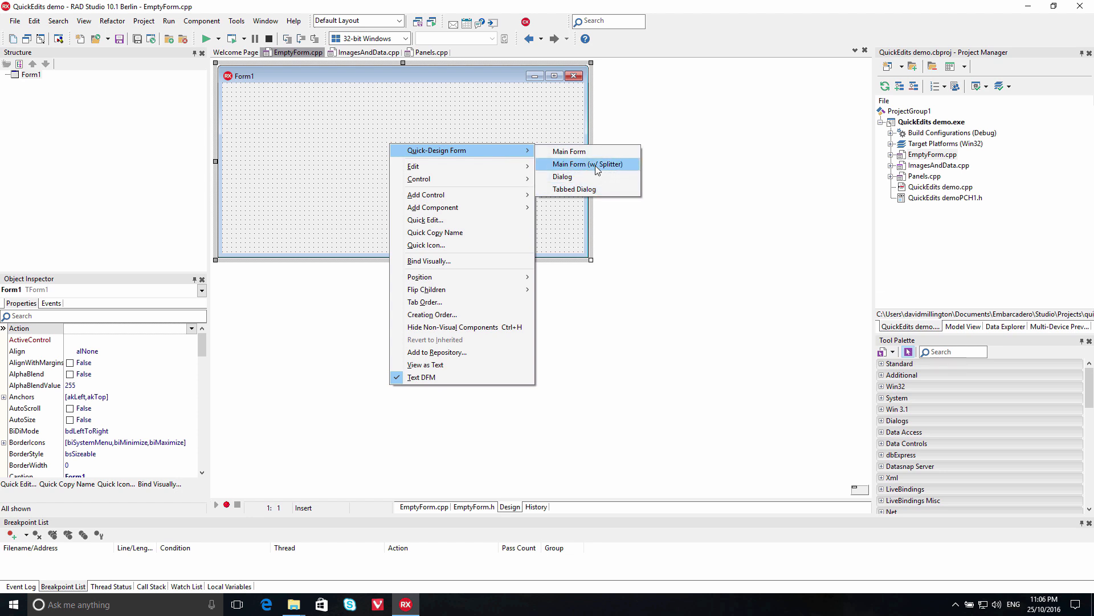
{"action": "left_click", "coordinate": [575, 189]}
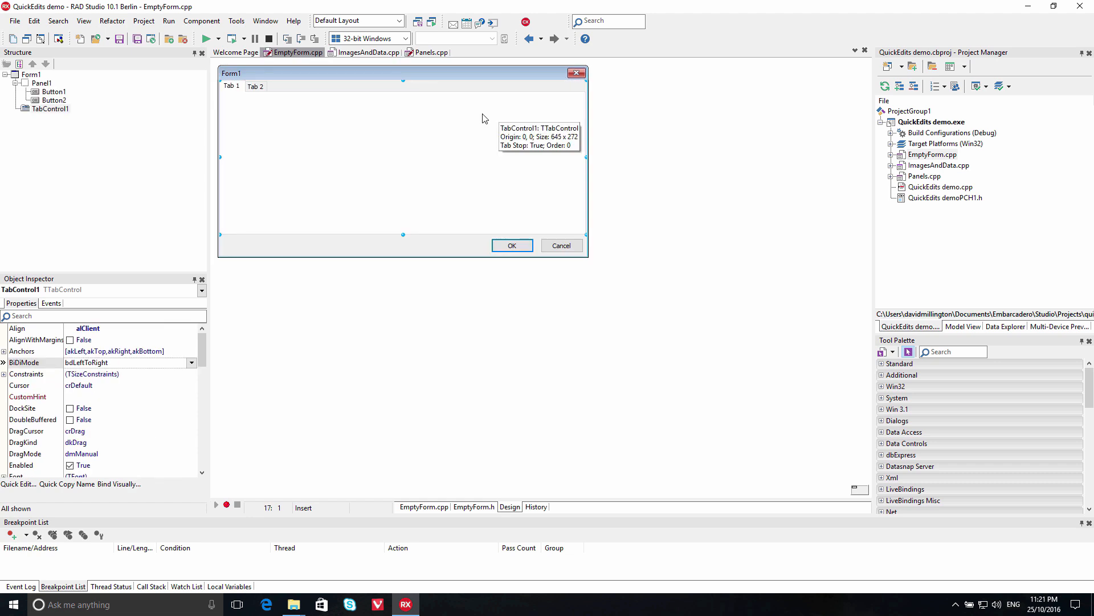
- Add Button3, Edit1 and Panel2 to the first tab using Add Control shortcuts
{"action": "right_click", "coordinate": [483, 118]}
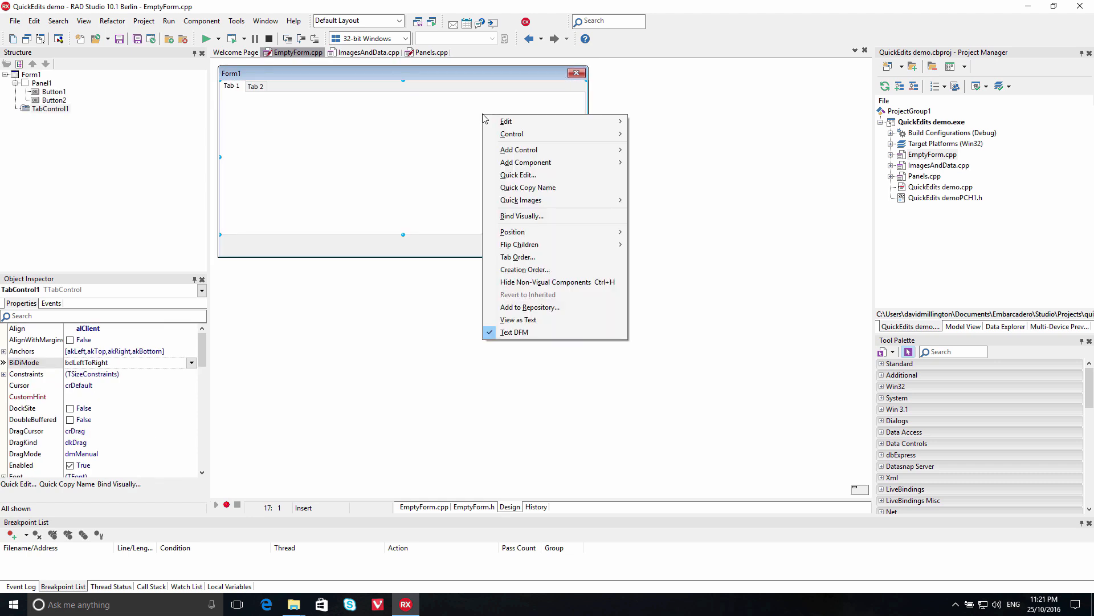
{"action": "mouse_move", "coordinate": [519, 149]}
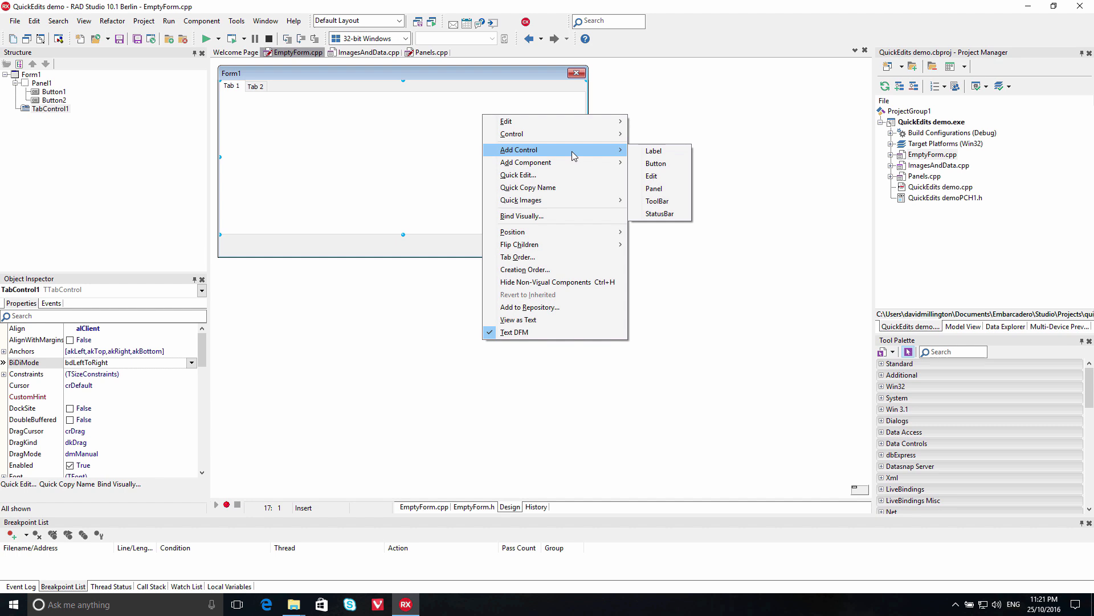
{"action": "left_click", "coordinate": [656, 164]}
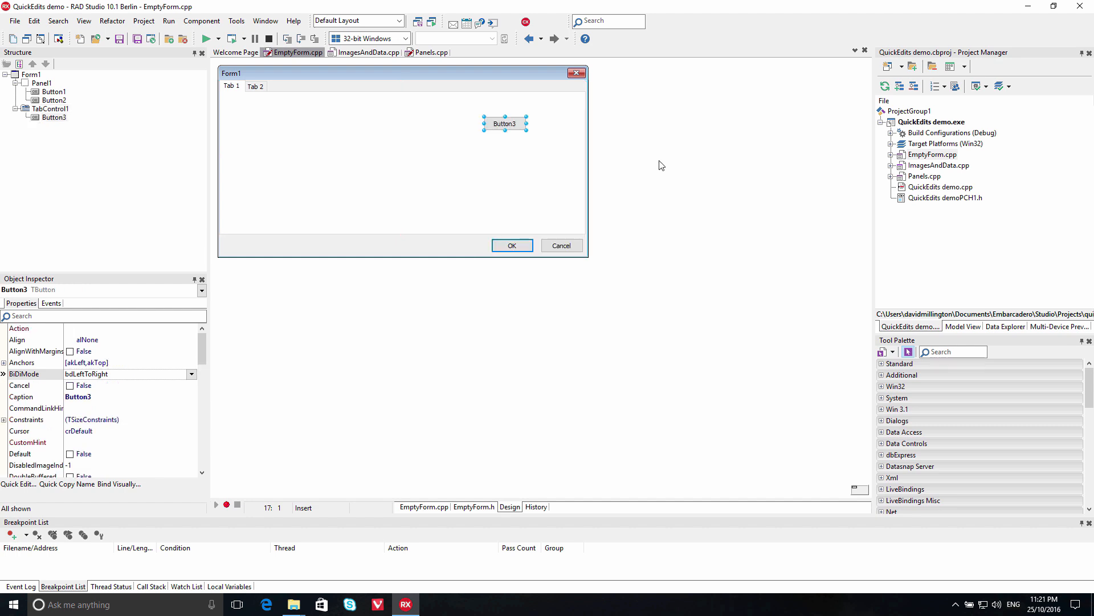
{"action": "right_click", "coordinate": [349, 174]}
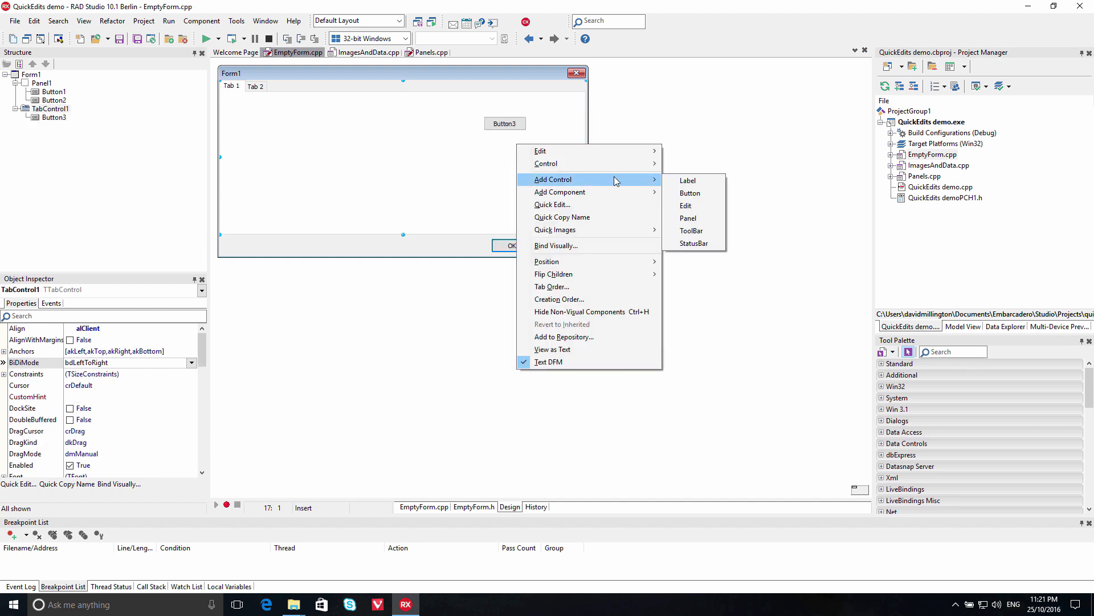
{"action": "left_click", "coordinate": [685, 205]}
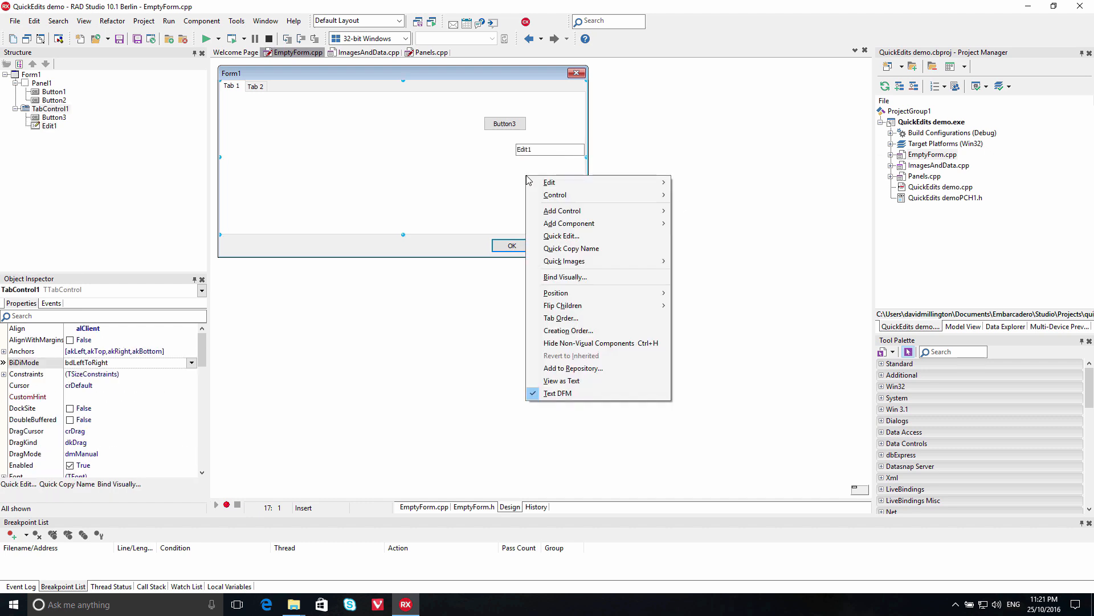
{"action": "left_click", "coordinate": [569, 223]}
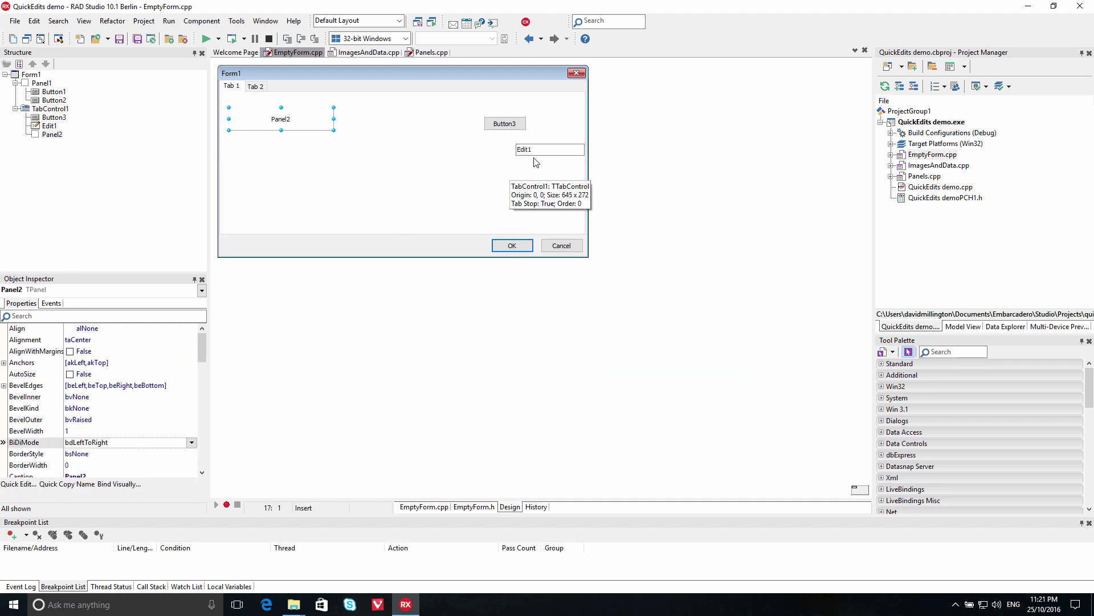
{"action": "left_click", "coordinate": [550, 148]}
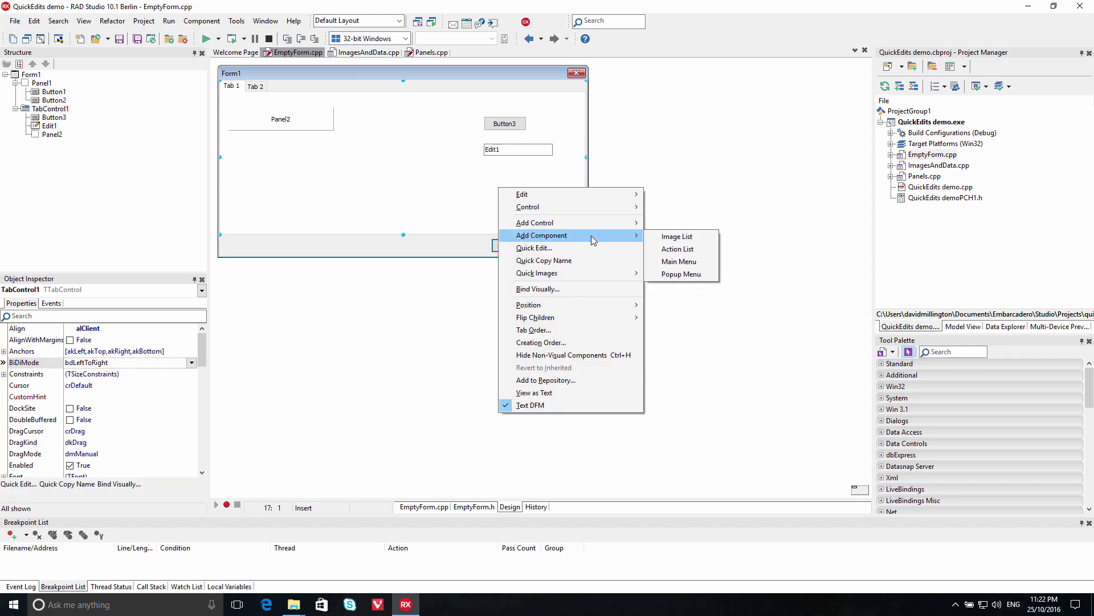
{"action": "mouse_move", "coordinate": [677, 249]}
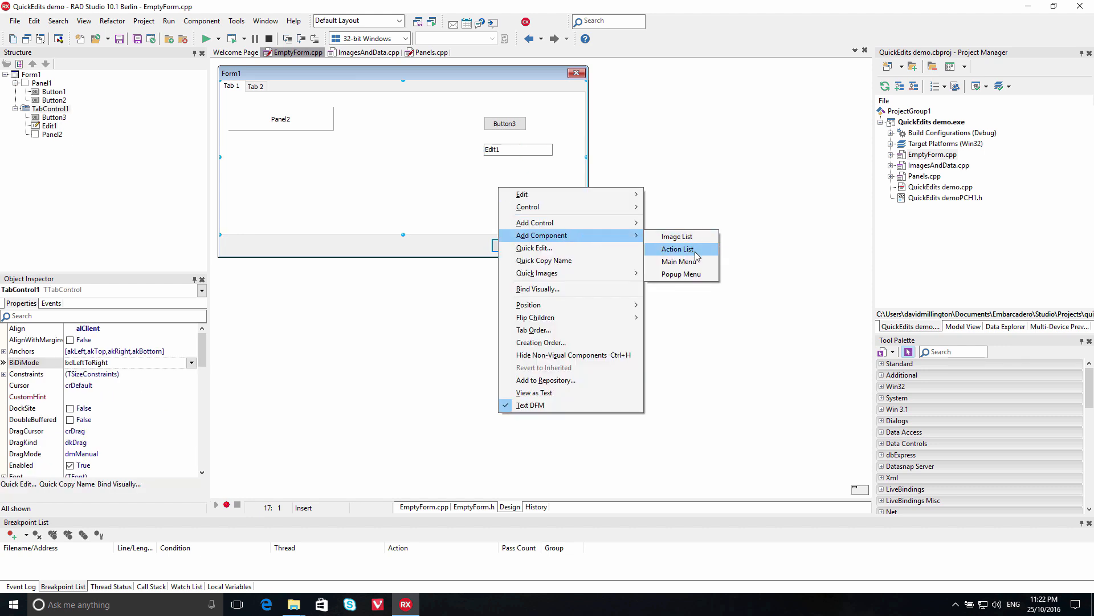
{"action": "mouse_move", "coordinate": [680, 274]}
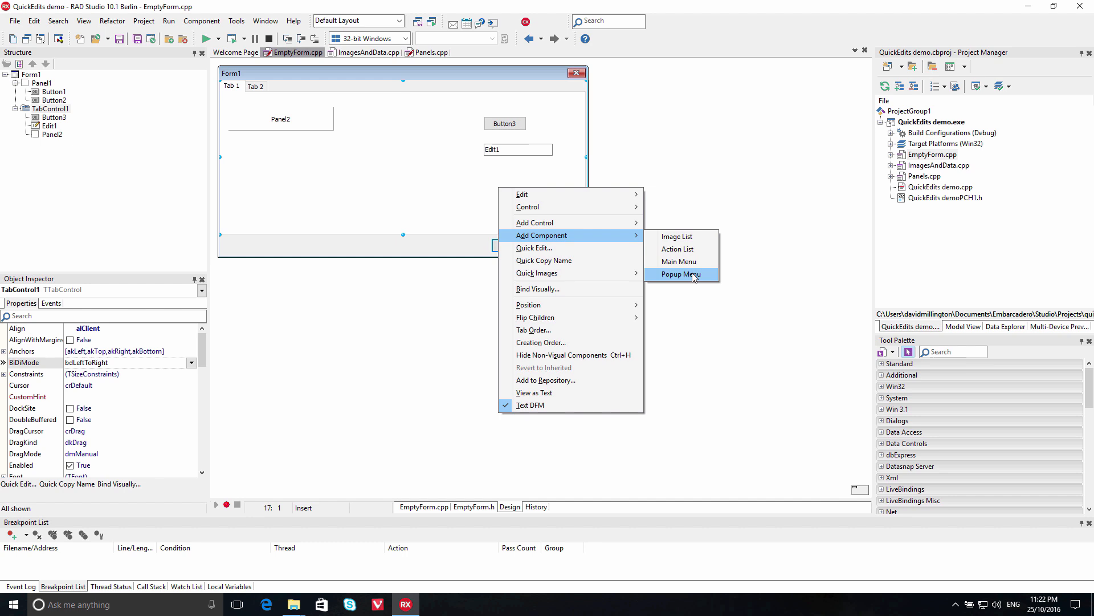
- Add PopupMenu1 through Add Component > Popup Menu, then select Panel2
{"action": "left_click", "coordinate": [679, 274]}
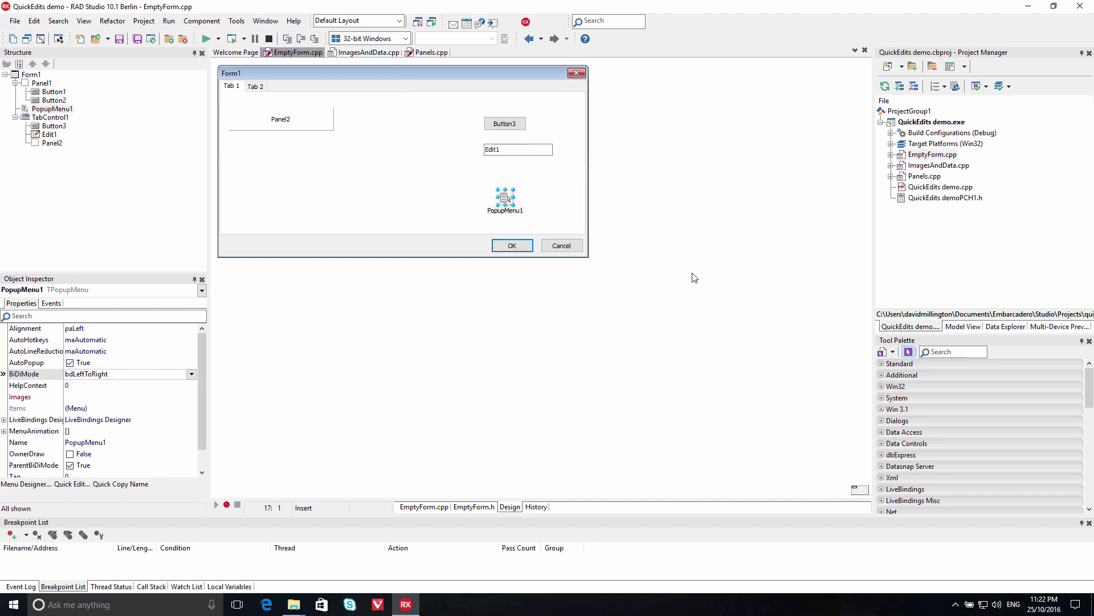
{"action": "left_click", "coordinate": [280, 119]}
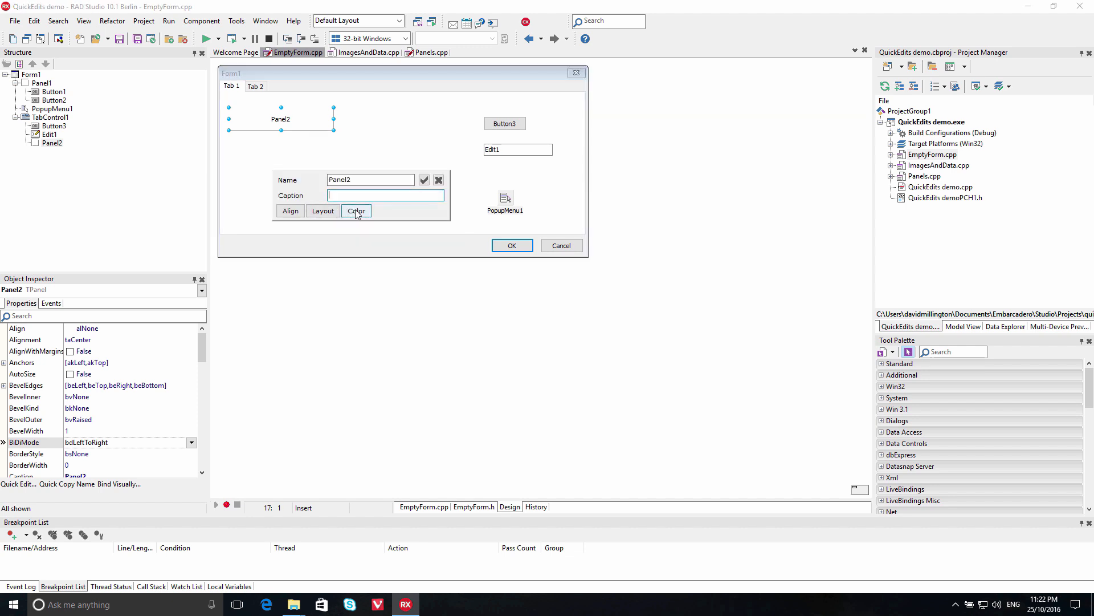
- Set Panel2's colour to clGradientActiveCaption and open its Quick Edit alignment choices
{"action": "left_click", "coordinate": [356, 211]}
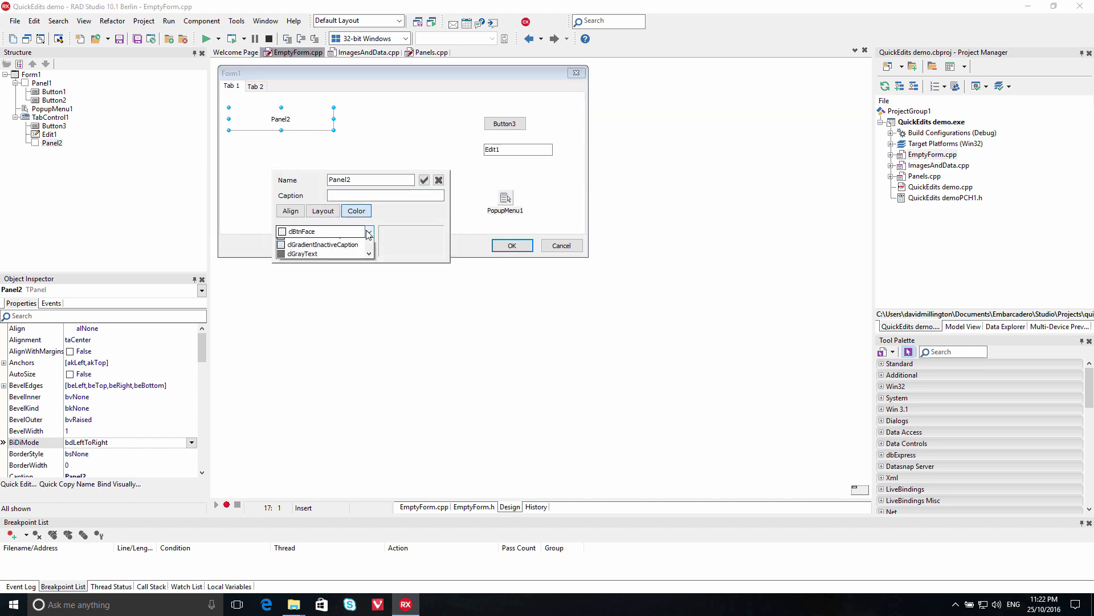
{"action": "left_click", "coordinate": [321, 230]}
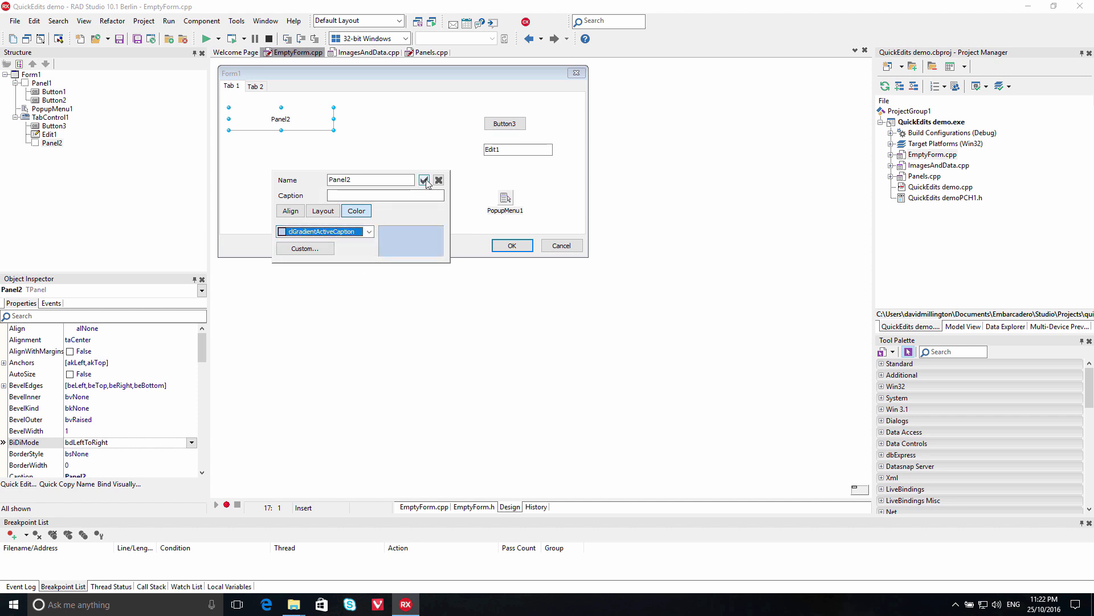
{"action": "right_click", "coordinate": [281, 119]}
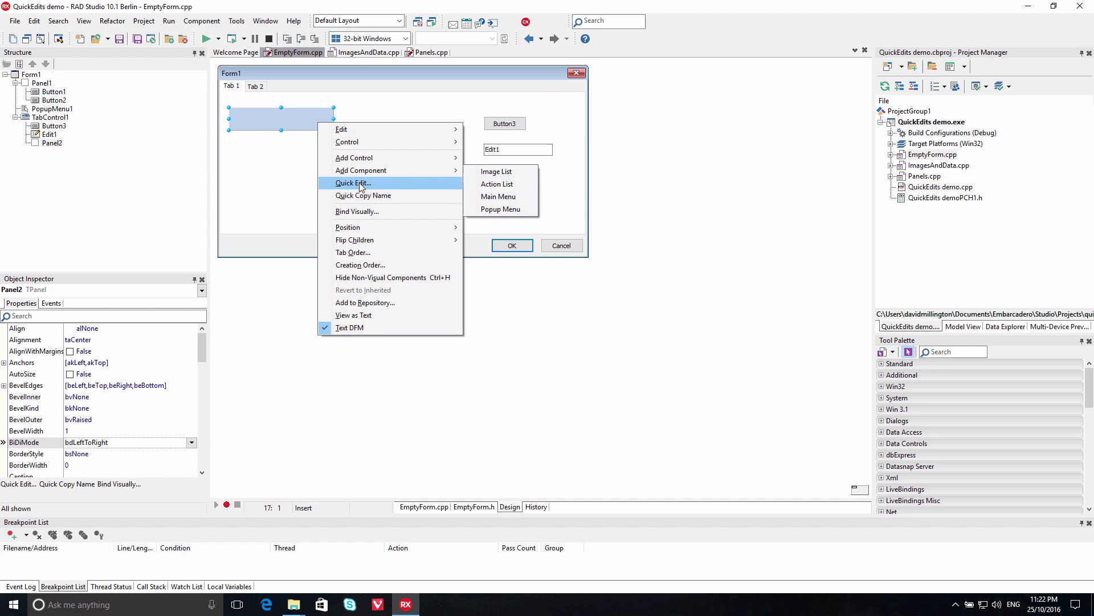
{"action": "left_click", "coordinate": [353, 183]}
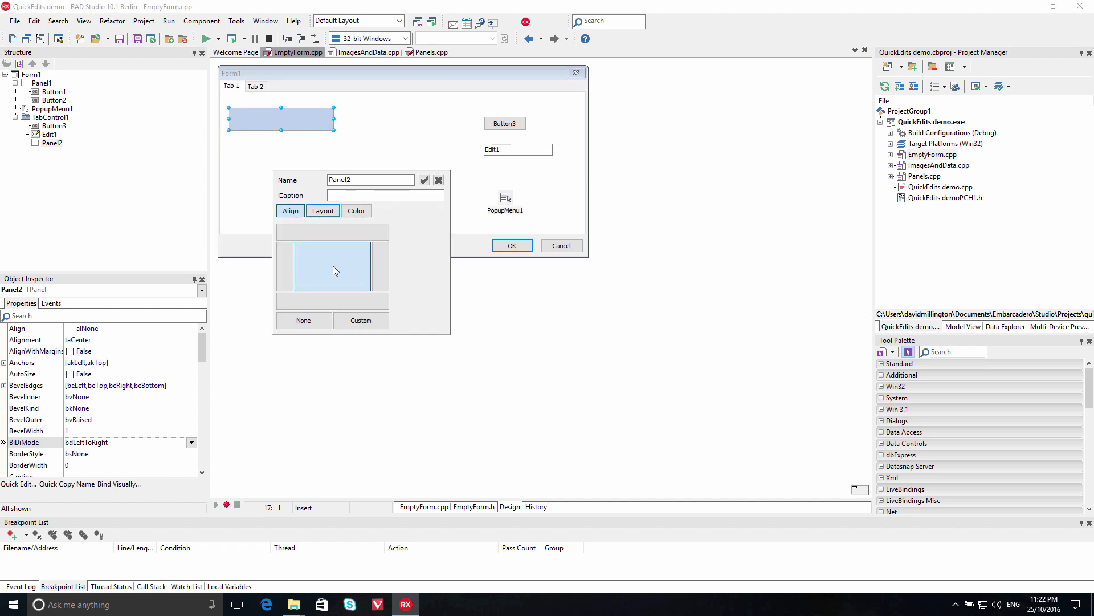
{"action": "left_click", "coordinate": [322, 211]}
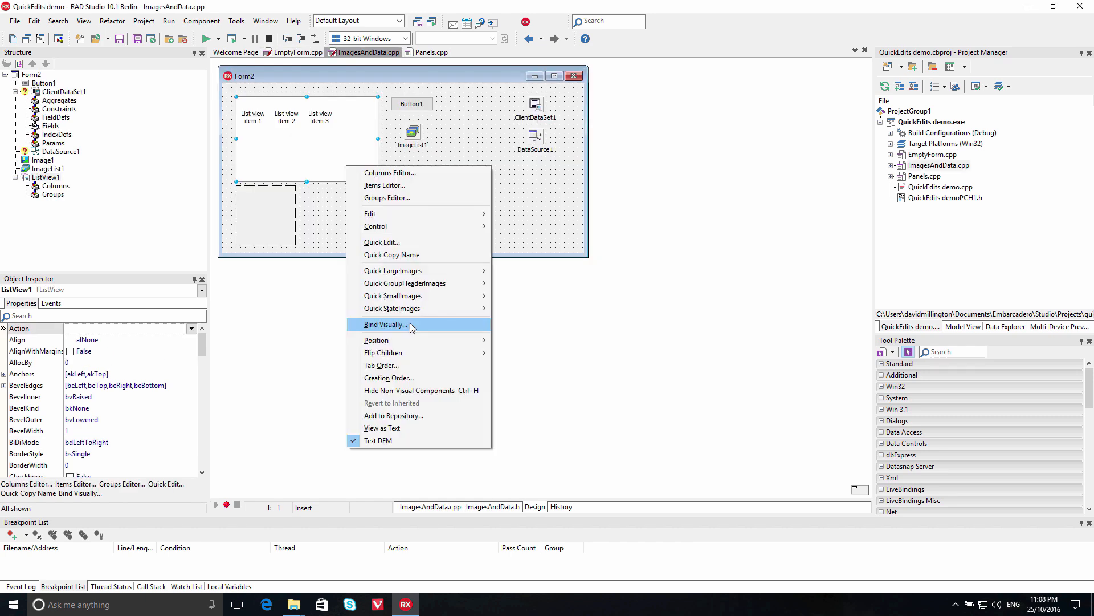
{"action": "mouse_move", "coordinate": [392, 270]}
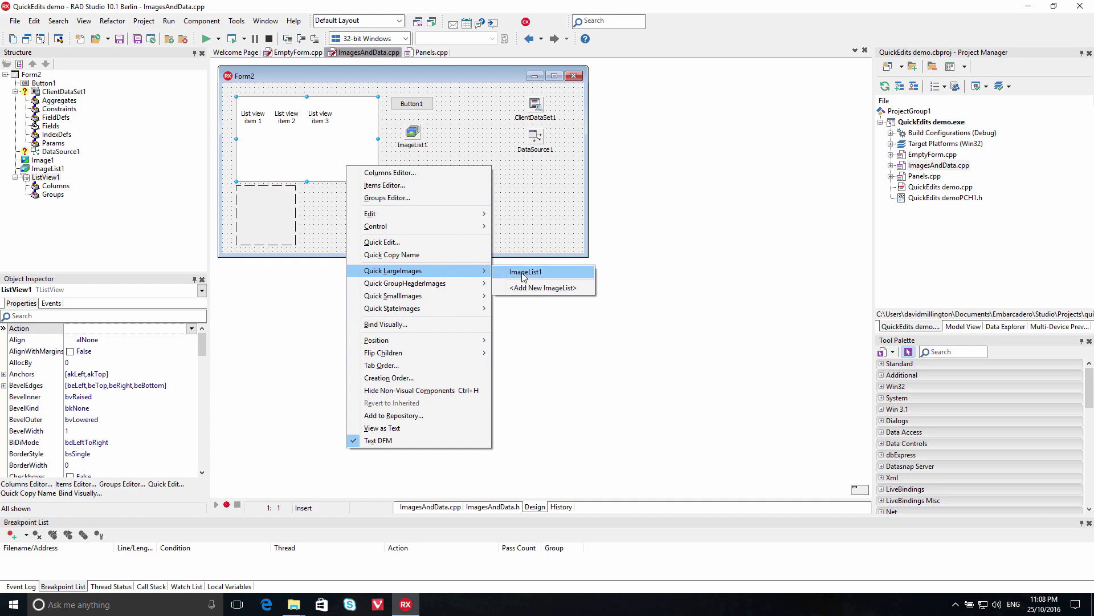
- Set ListView1's LargeImages to ImageList1 via Quick LargeImages
{"action": "left_click", "coordinate": [524, 271]}
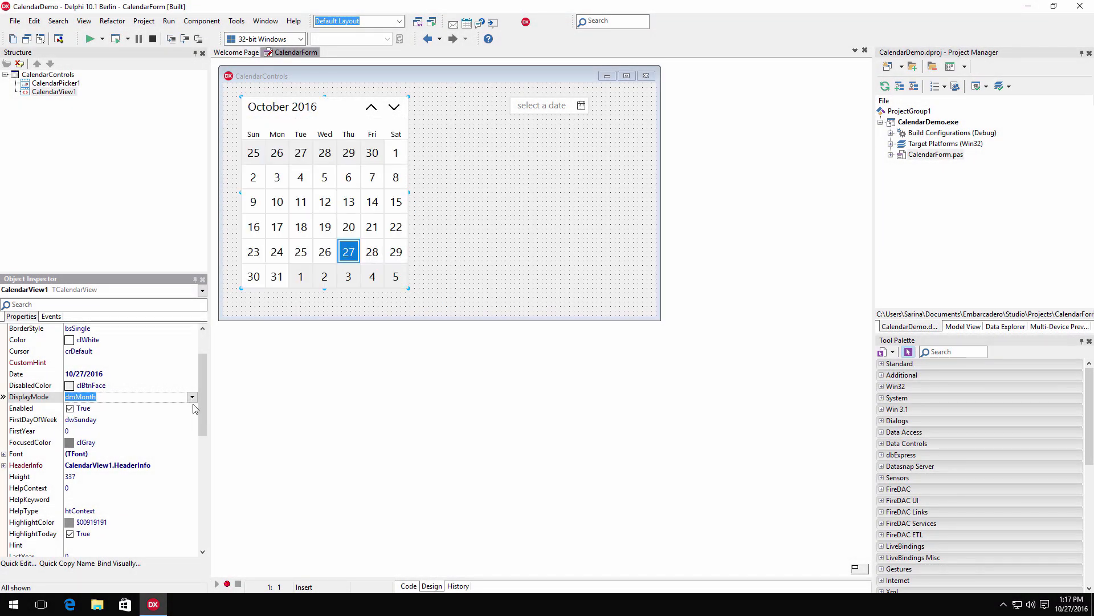
- Set SelectionMode to smMultiple and tick Windows10 DarkBlue as the default style in Project Options
{"action": "scroll", "scroll_direction": "down", "scroll_amount": 3}
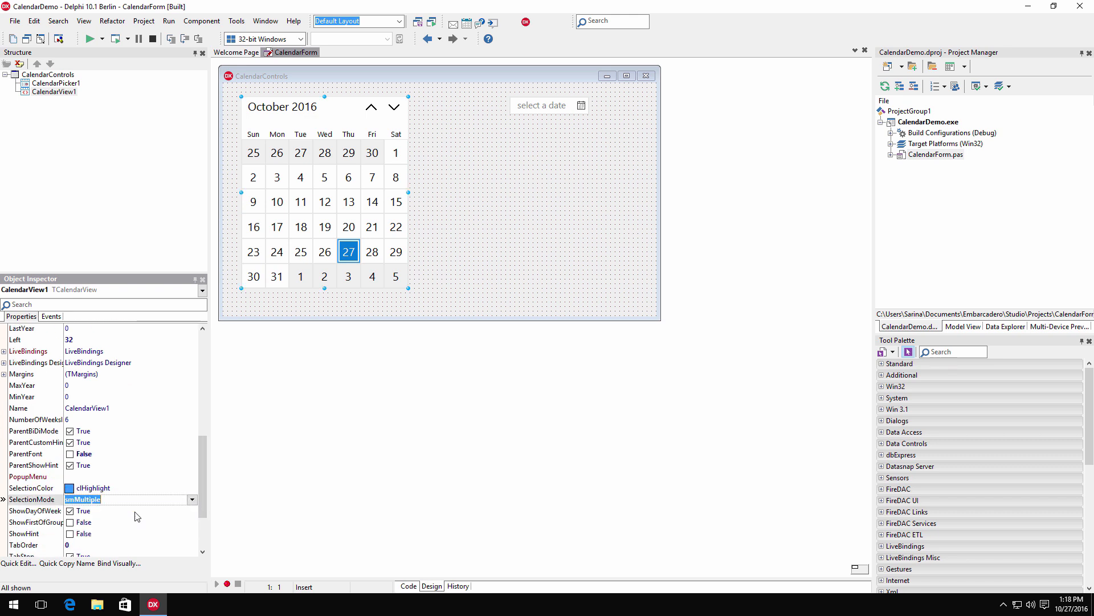
{"action": "left_click", "coordinate": [143, 21]}
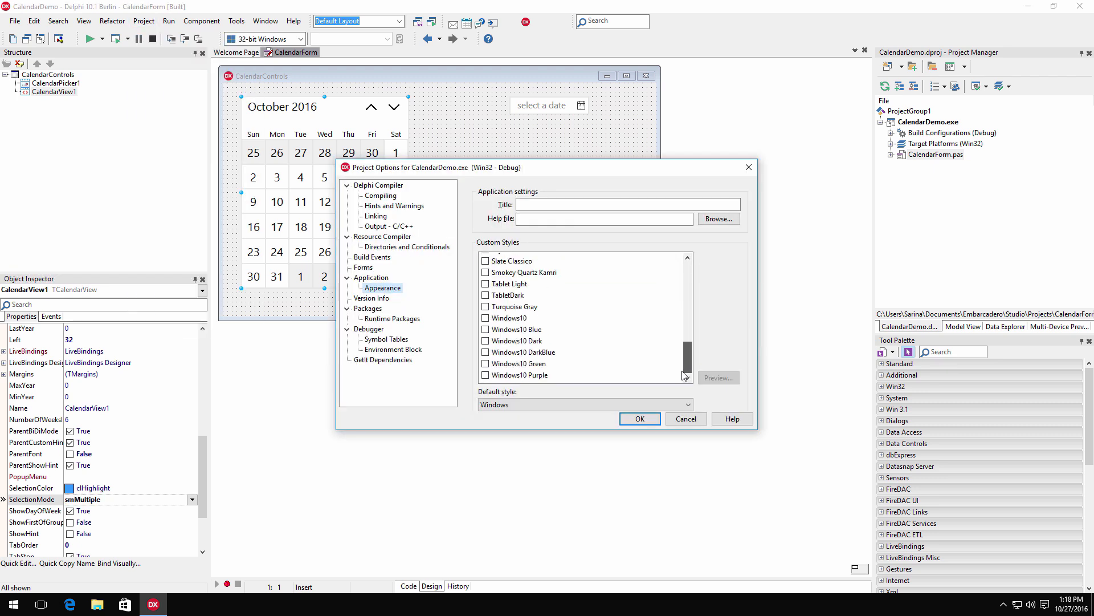
{"action": "left_click", "coordinate": [486, 352]}
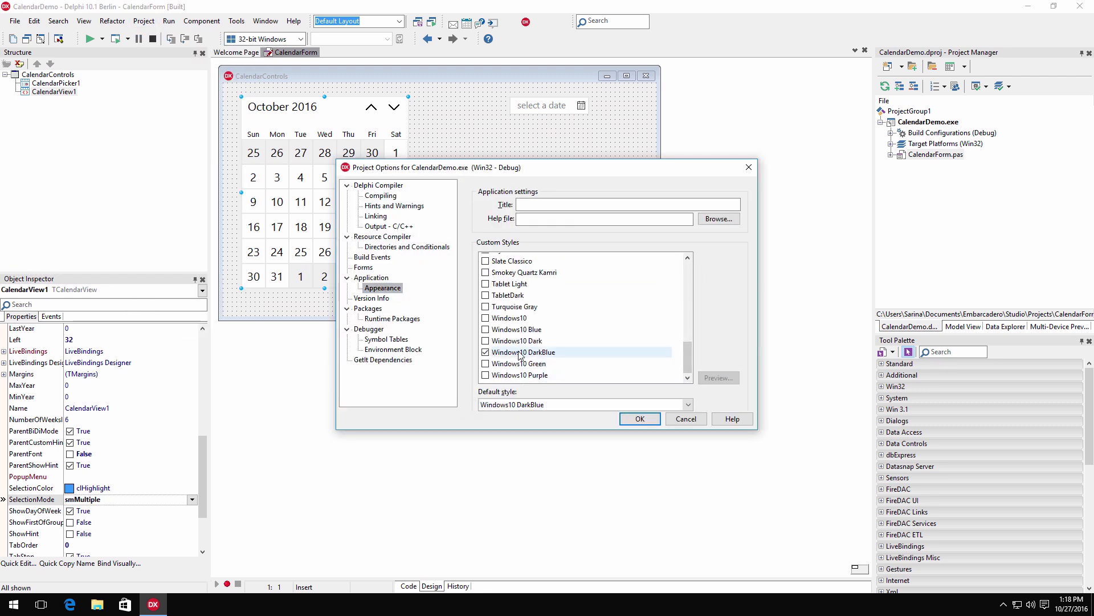
{"action": "left_click", "coordinate": [639, 418]}
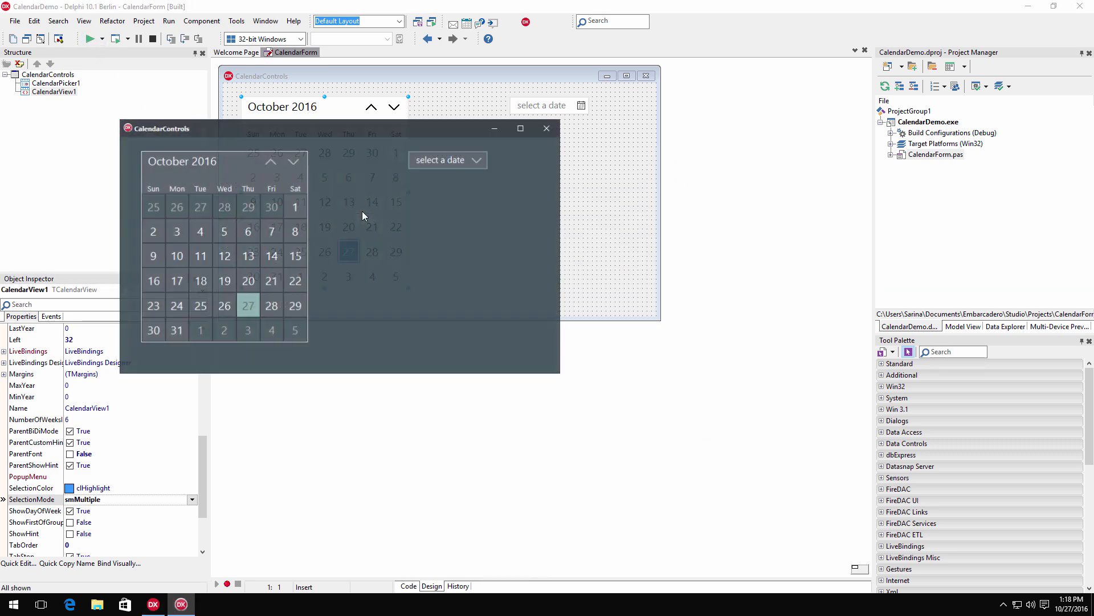
- Browse the running calendar: month overview to February, then year and decade views, next decade
{"action": "left_click", "coordinate": [181, 160]}
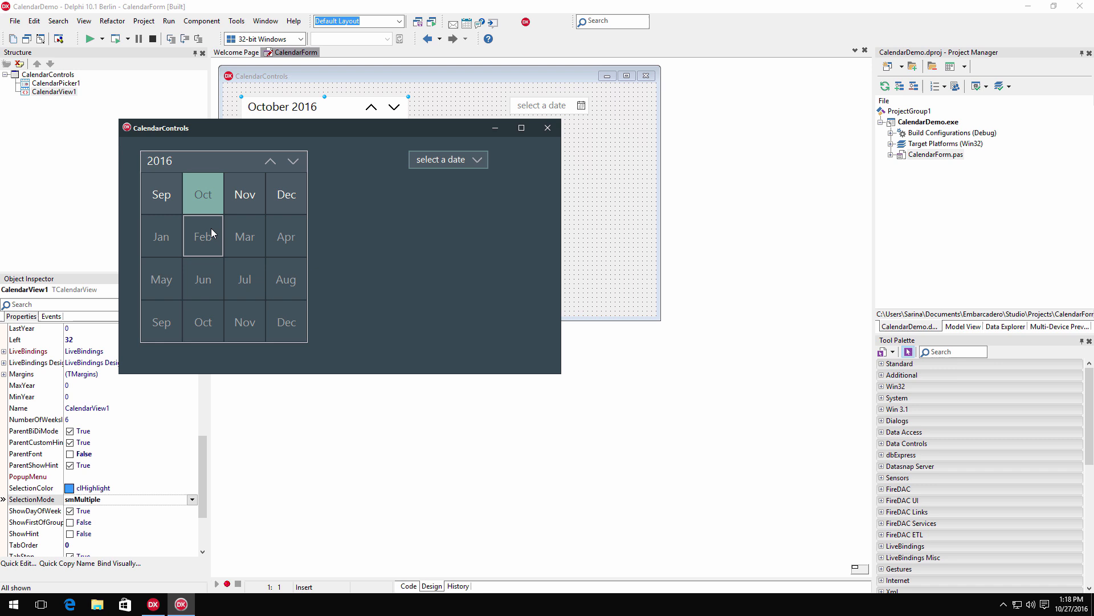
{"action": "left_click", "coordinate": [203, 236]}
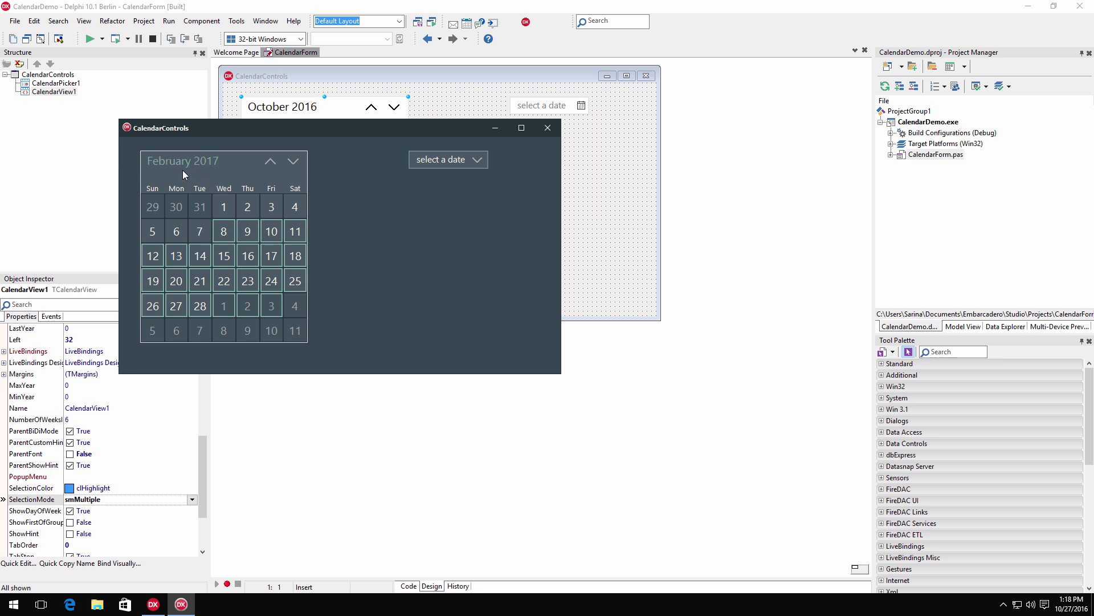
{"action": "left_click", "coordinate": [182, 161]}
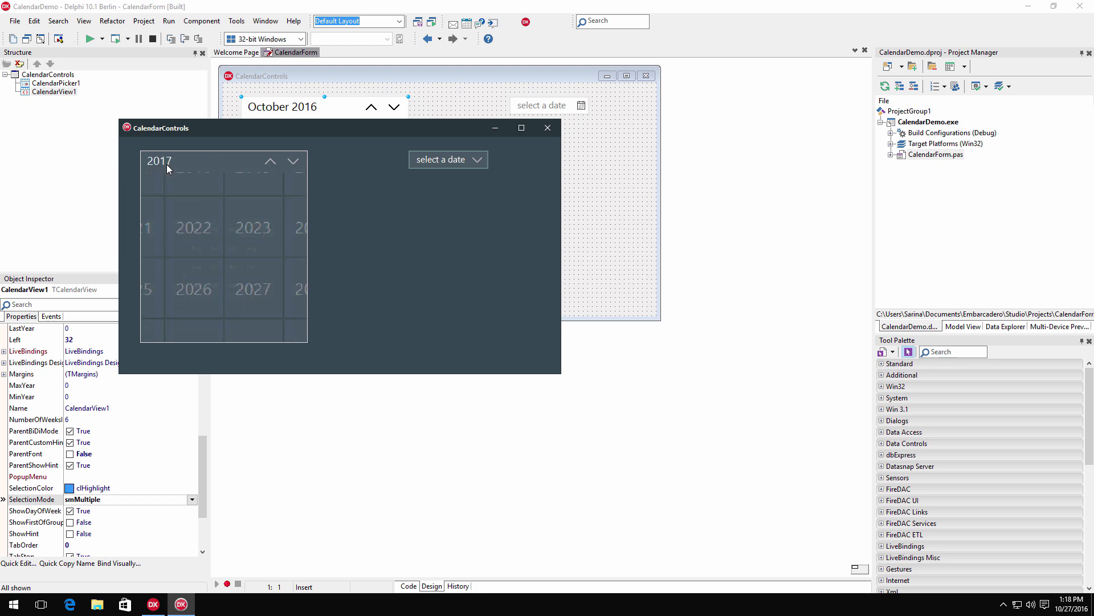
{"action": "left_click", "coordinate": [293, 161]}
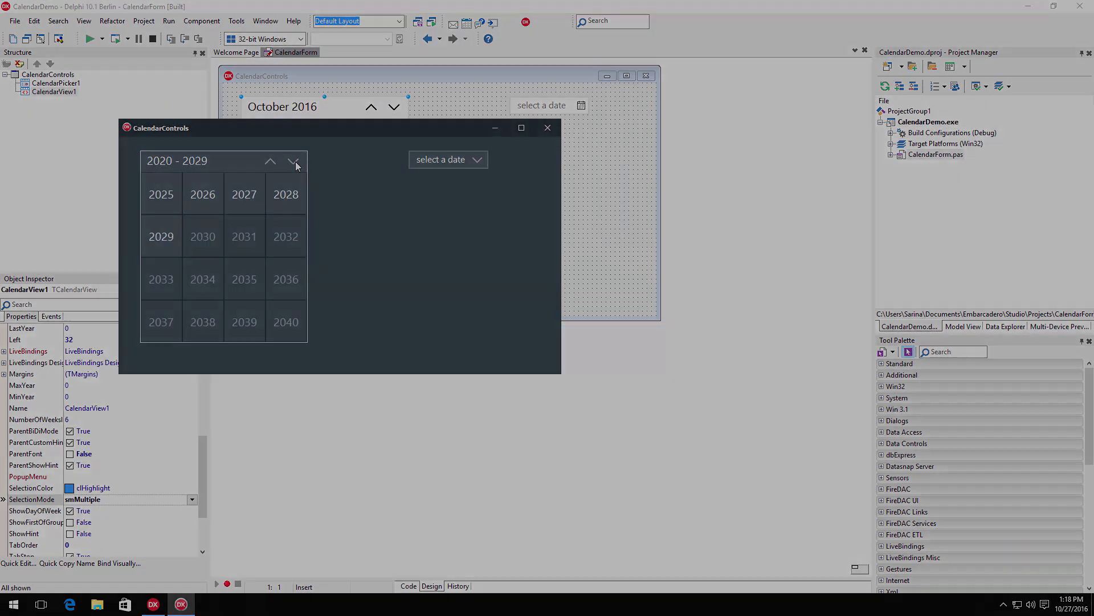
{"action": "left_click", "coordinate": [548, 128]}
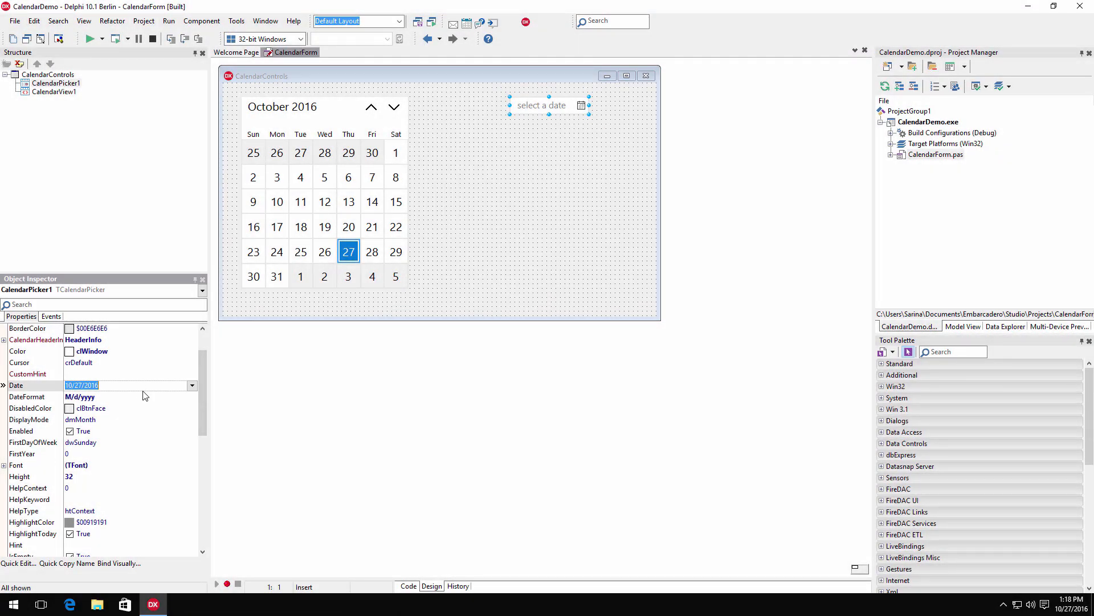
- Inspect CalendarPicker1's Date property, then run the calendar app again
{"action": "left_click", "coordinate": [78, 396]}
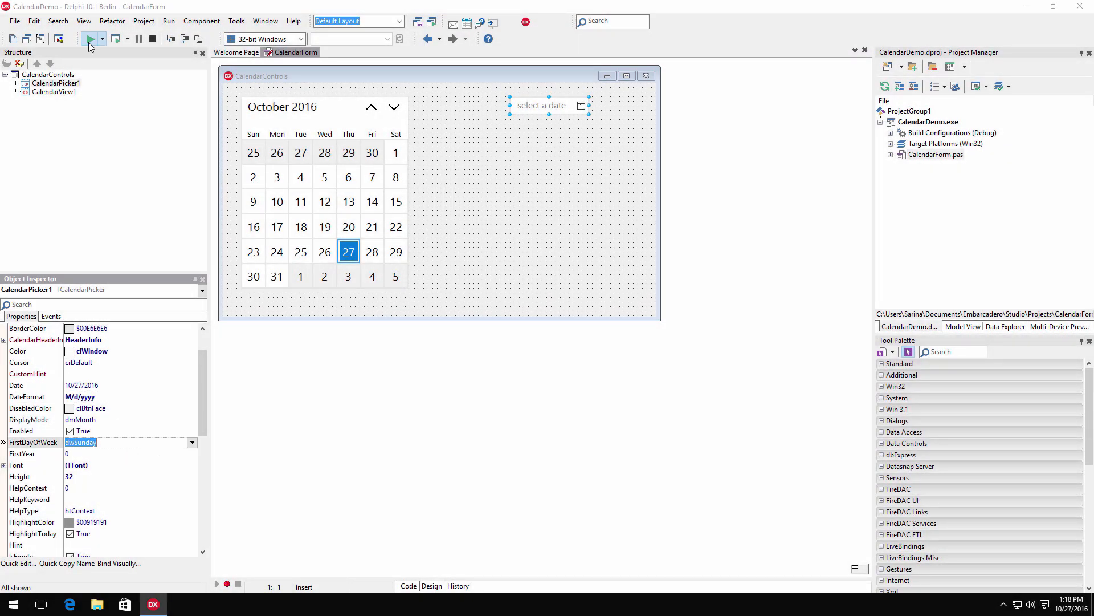
{"action": "left_click", "coordinate": [89, 38]}
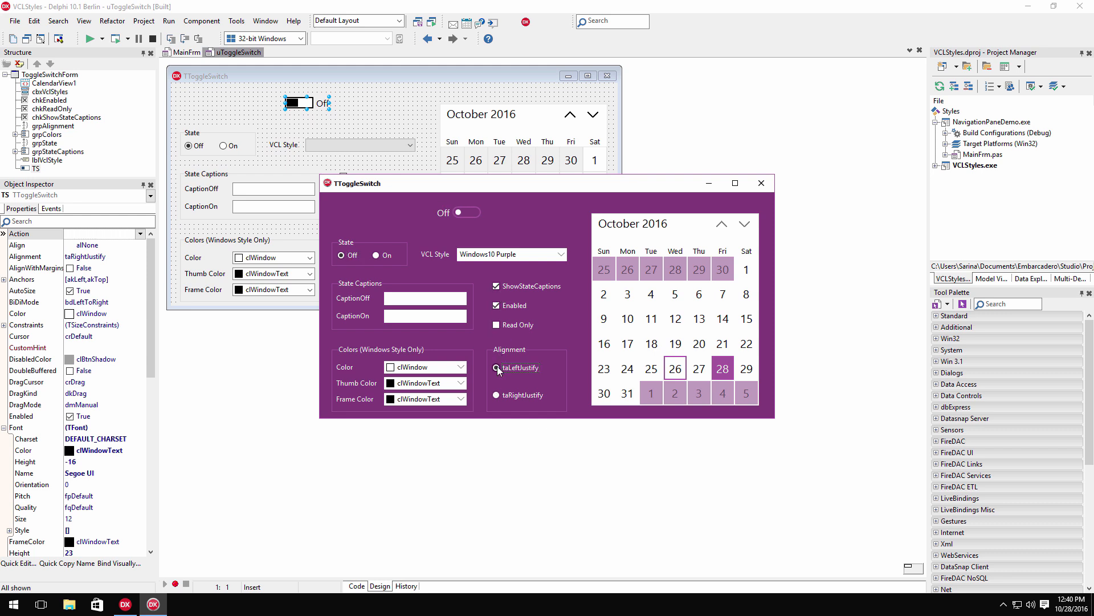
- Left-justify the toggle switch, switch styles to DarkBlue then Green, toggle it, and make it read-only
{"action": "left_click", "coordinate": [631, 223]}
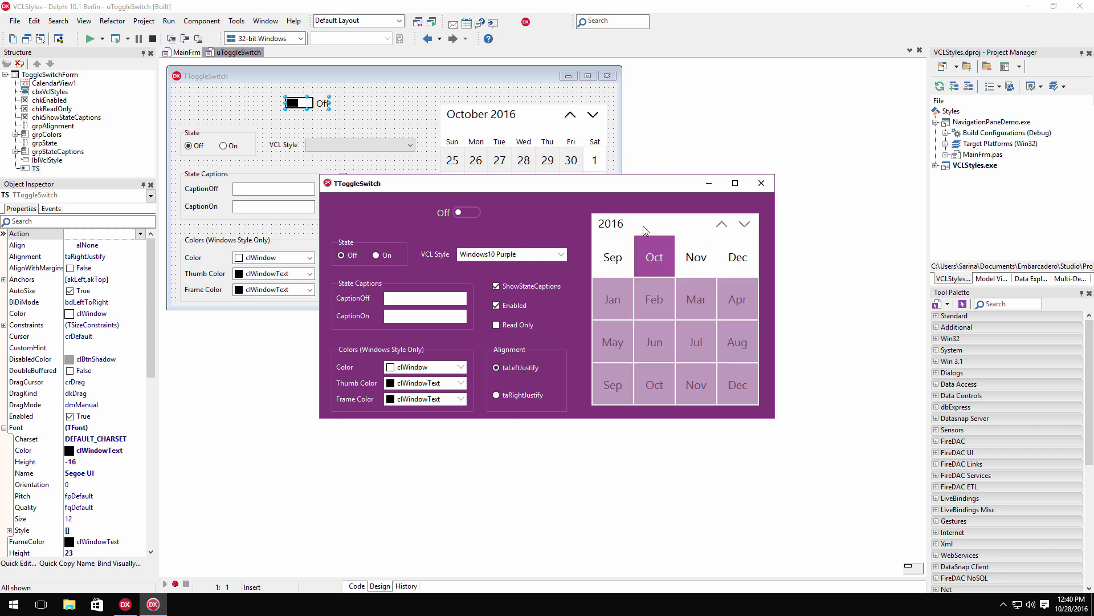
{"action": "left_click", "coordinate": [509, 254]}
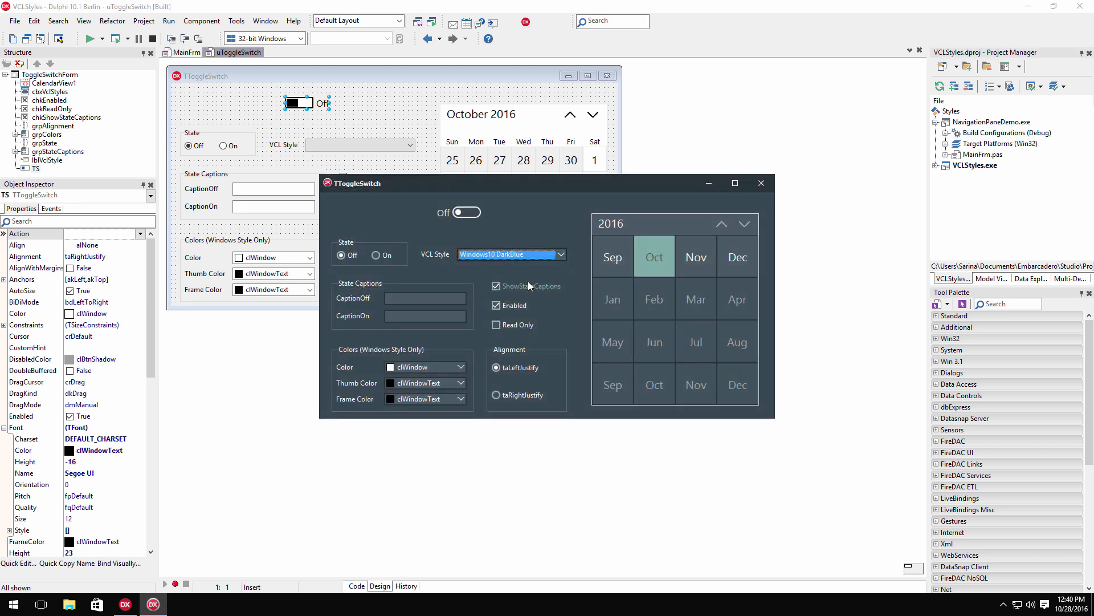
{"action": "left_click", "coordinate": [612, 223]}
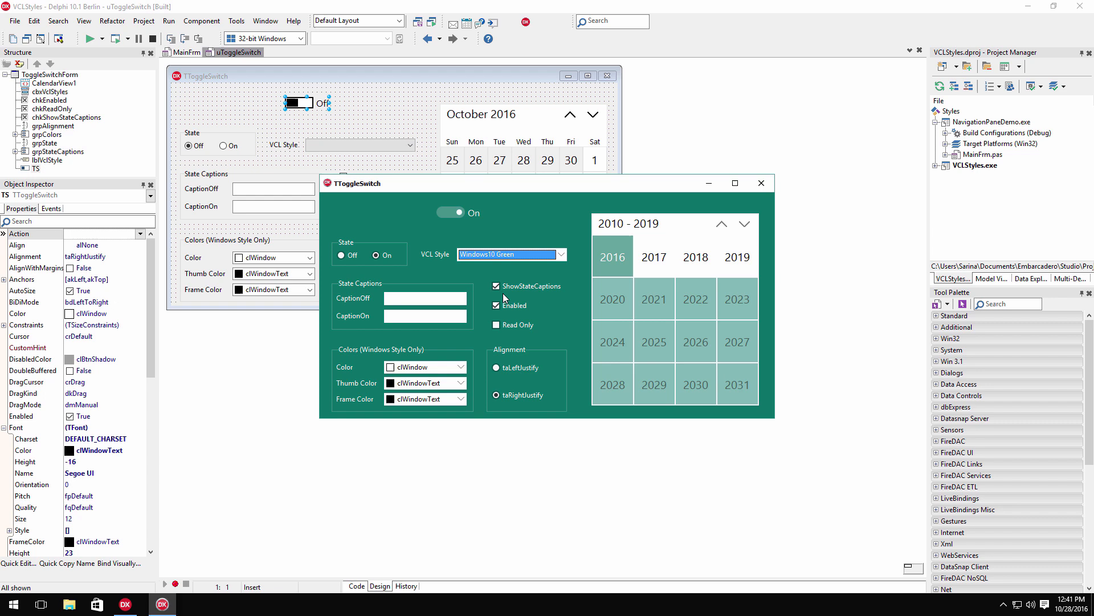
{"action": "left_click", "coordinate": [342, 254]}
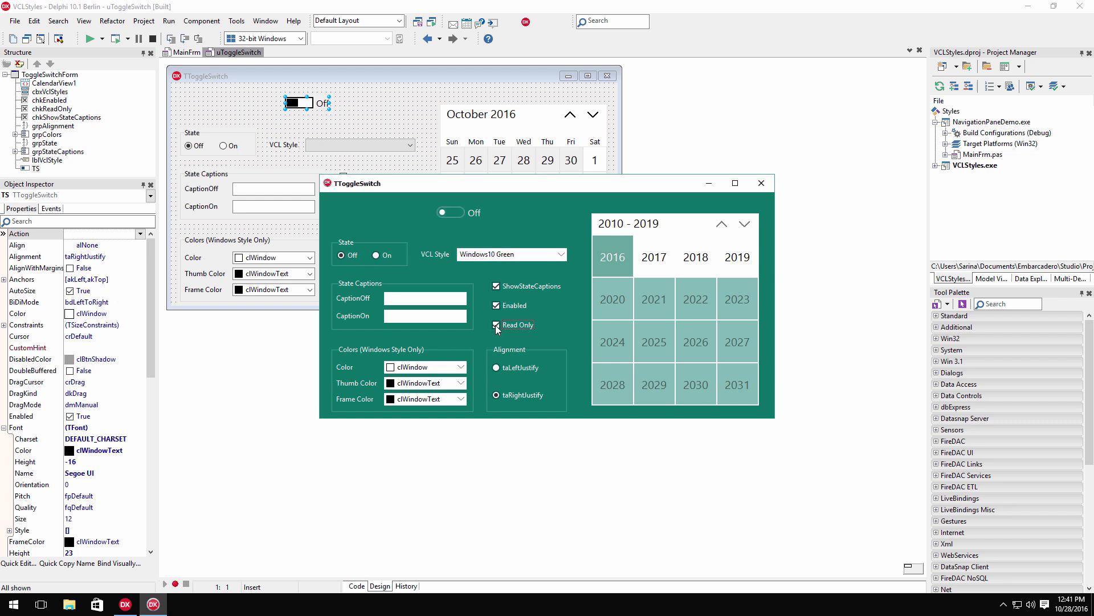
{"action": "left_click", "coordinate": [723, 224]}
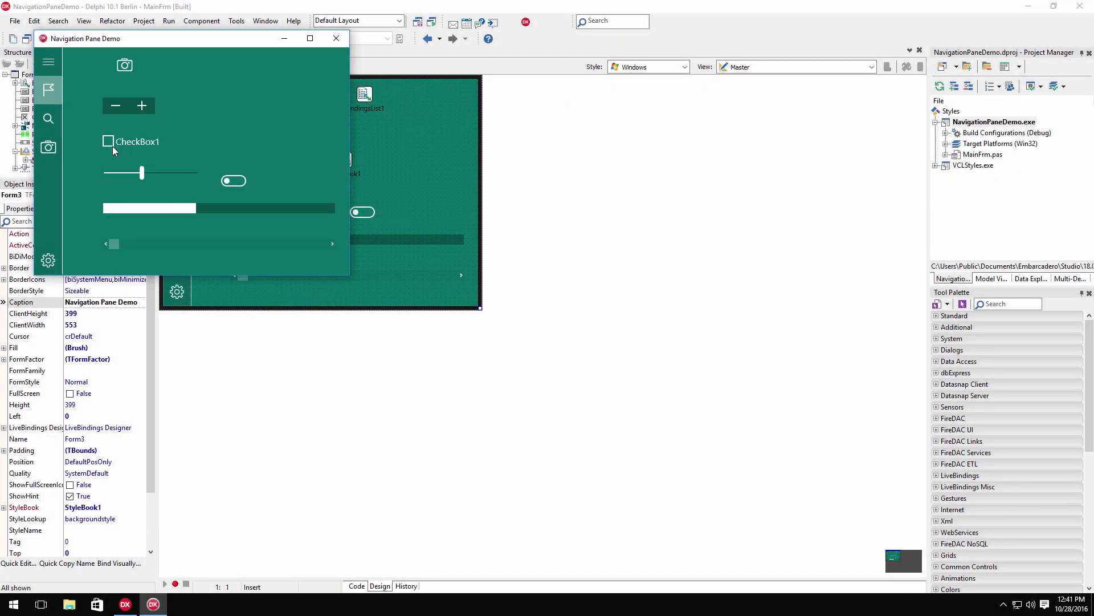
- Tick CheckBox1 in the running green Navigation Pane Demo
{"action": "left_click", "coordinate": [109, 141]}
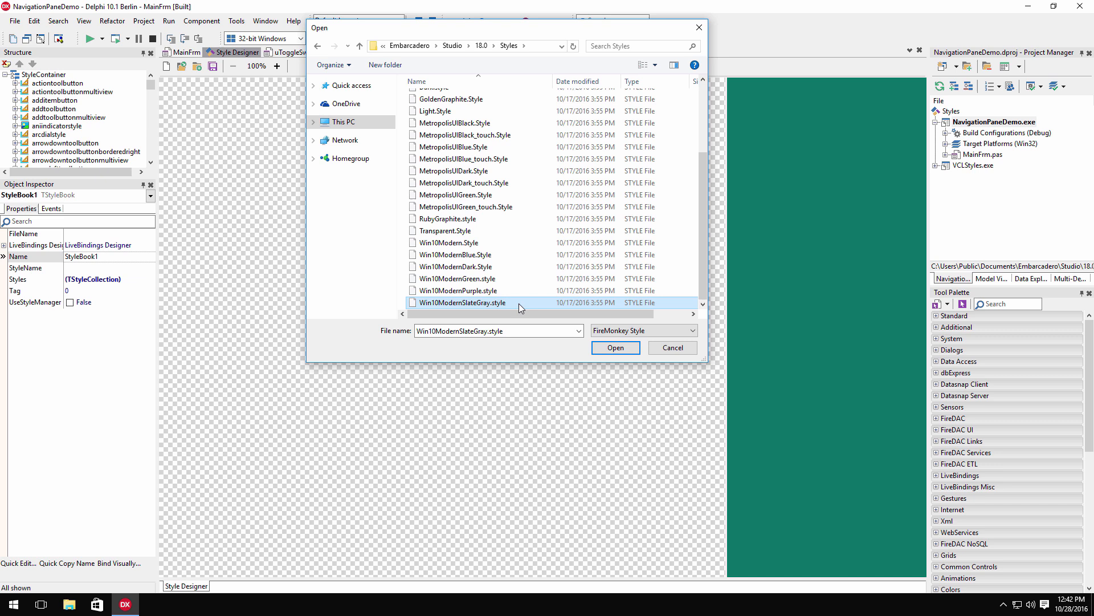
- Load and apply Win10ModernSlateGray.style, then scroll through Button1's StyleLookup choices
{"action": "left_click", "coordinate": [615, 347]}
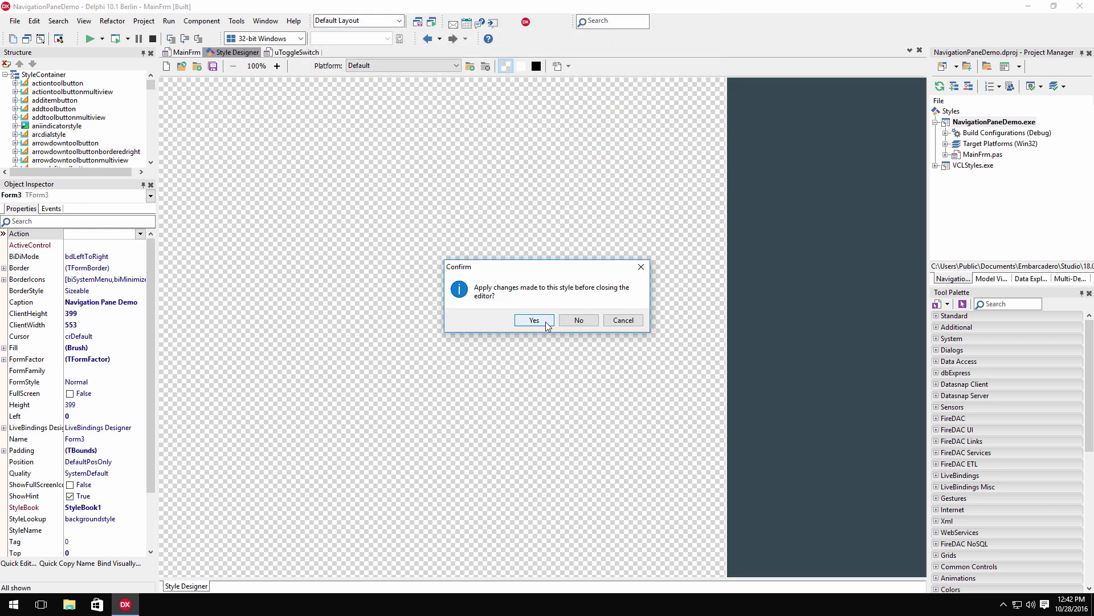
{"action": "left_click", "coordinate": [534, 320]}
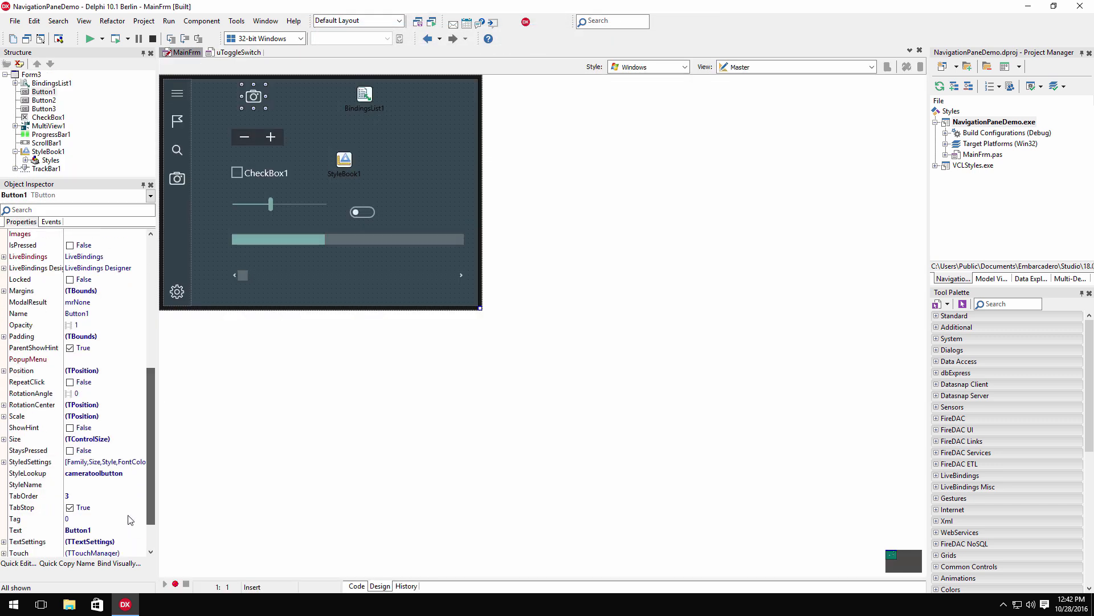
{"action": "left_click", "coordinate": [140, 473]}
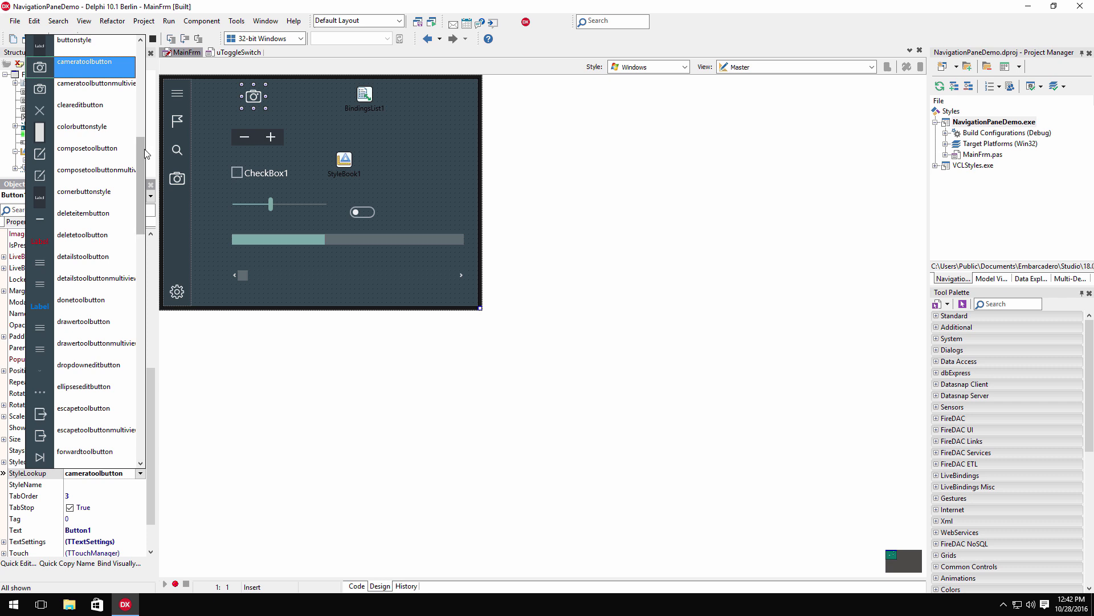
{"action": "scroll", "scroll_direction": "down", "scroll_amount": 3}
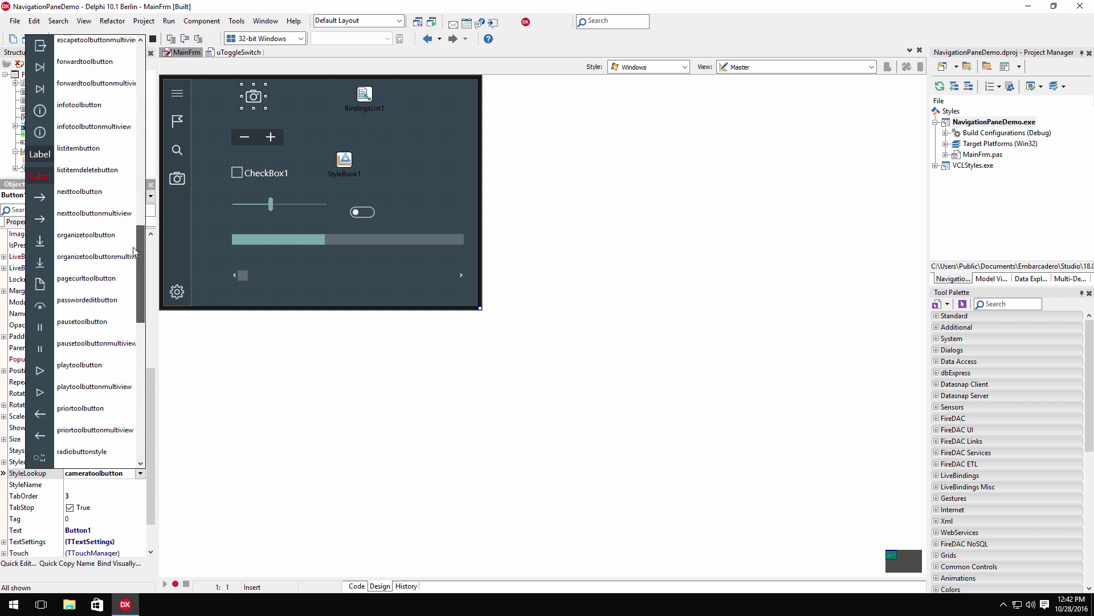